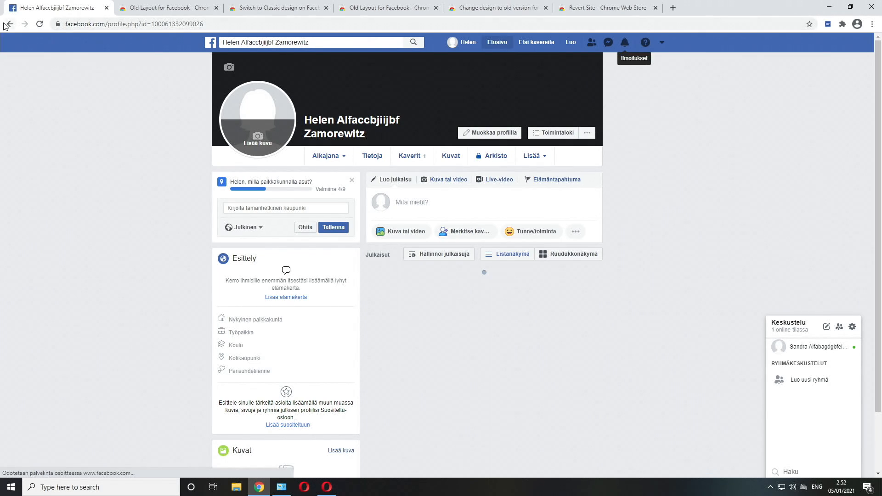
- Switch to the Old Layout for Facebook store tab, rated by 1 684 users
{"action": "left_click", "coordinate": [165, 8]}
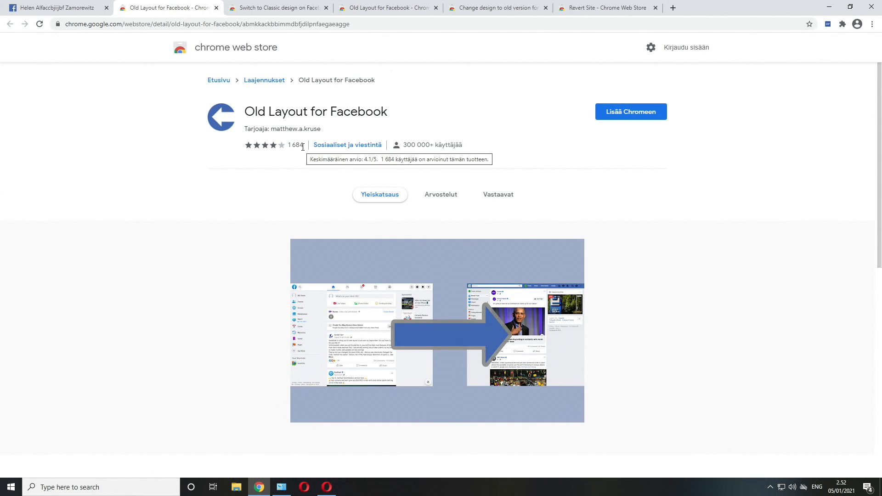
{"action": "mouse_move", "coordinate": [296, 146]}
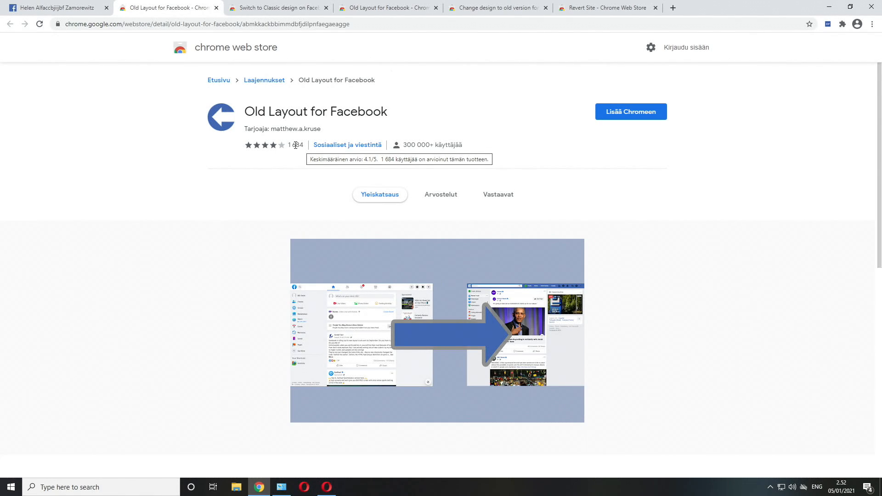
{"action": "mouse_move", "coordinate": [275, 148]}
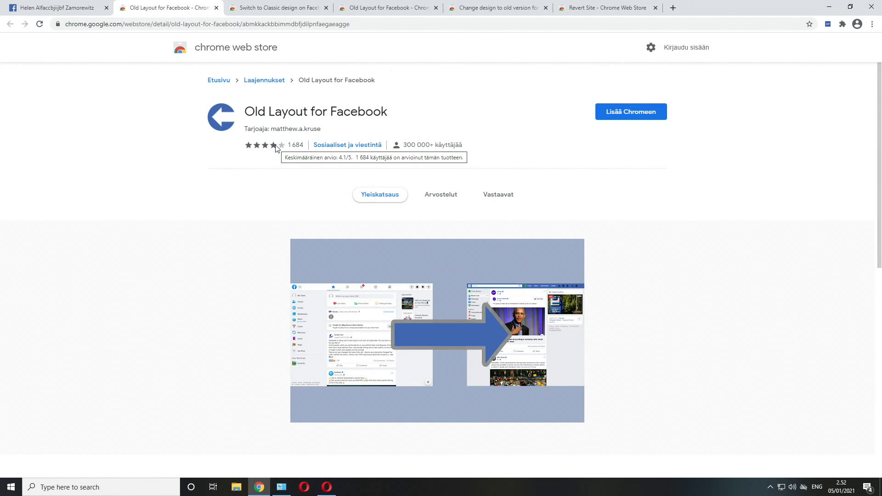
{"action": "mouse_move", "coordinate": [267, 154]}
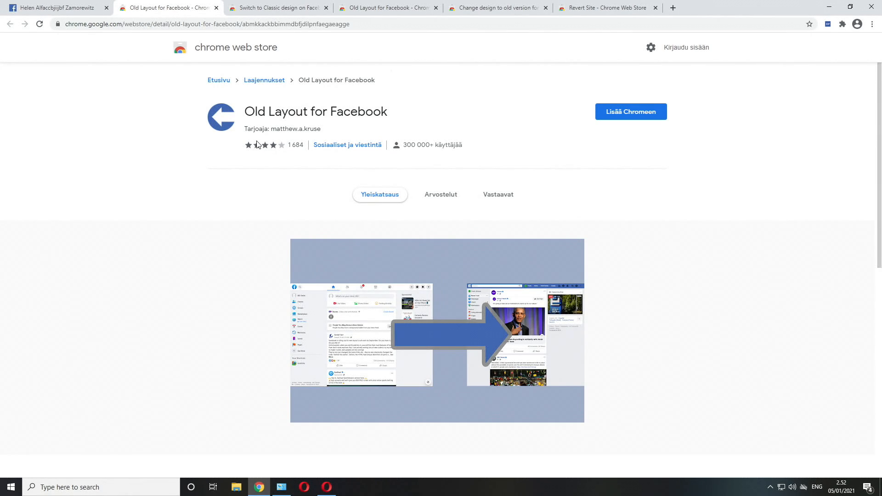
{"action": "mouse_move", "coordinate": [144, 147]}
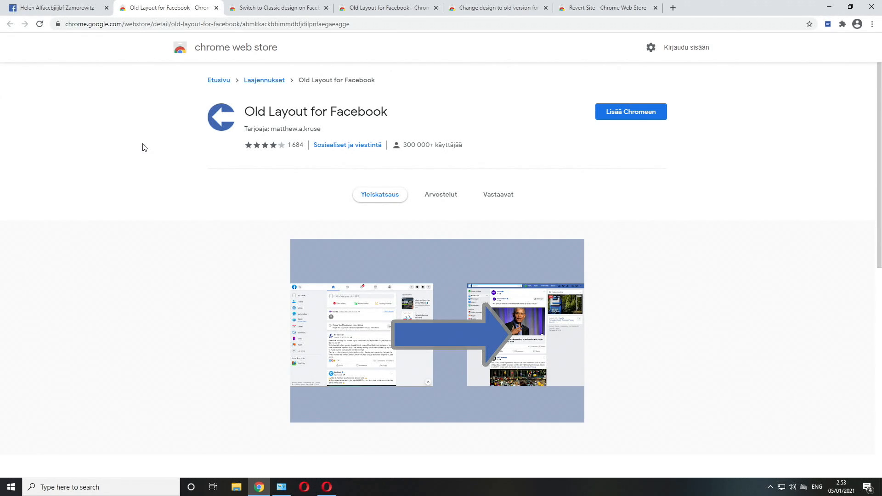
{"action": "scroll", "scroll_direction": "down", "scroll_amount": 3}
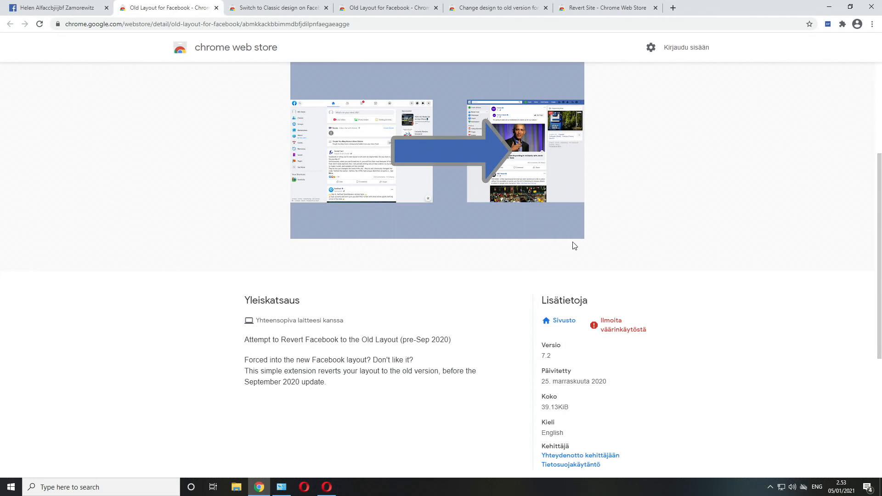
{"action": "scroll", "scroll_direction": "down", "scroll_amount": 3}
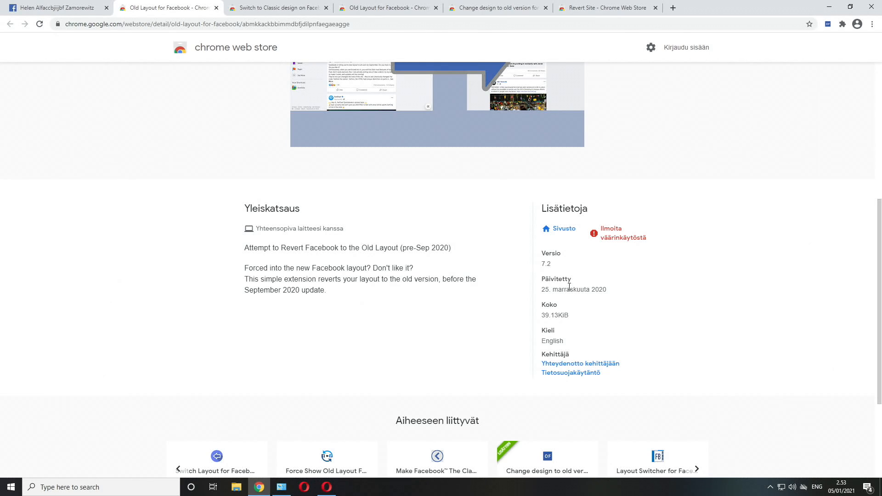
{"action": "scroll", "scroll_direction": "up", "scroll_amount": 3}
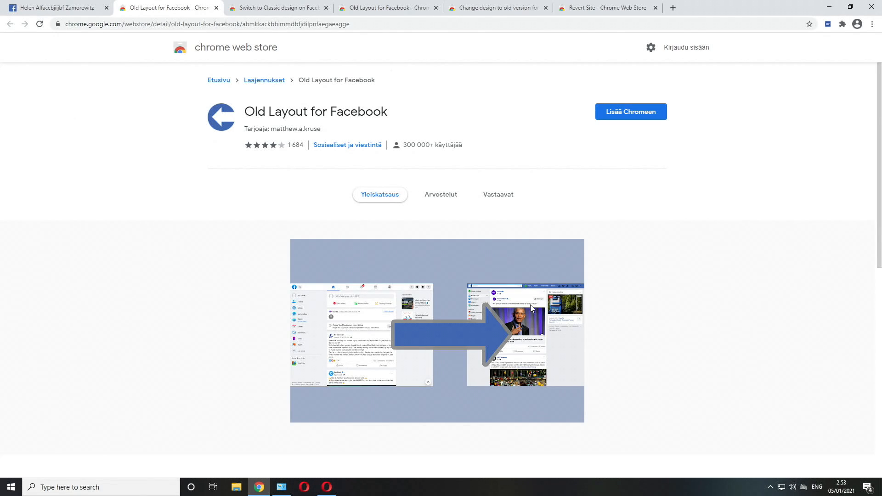
{"action": "mouse_move", "coordinate": [504, 311]}
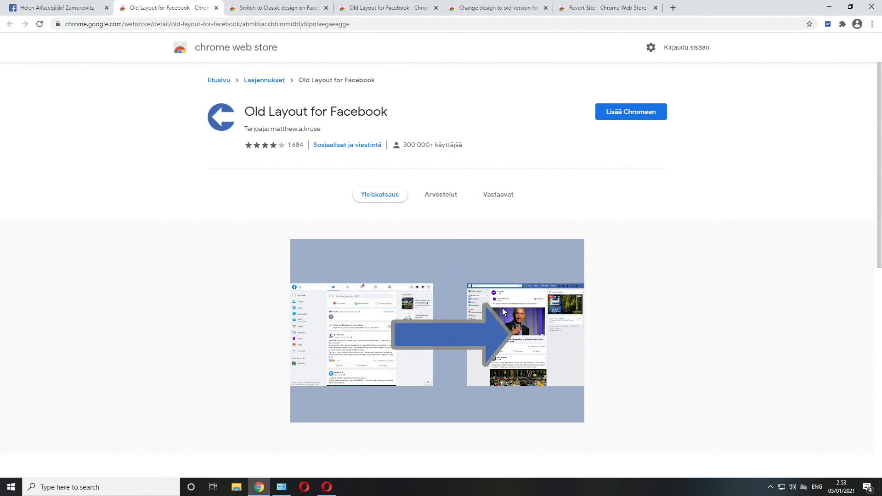
{"action": "mouse_move", "coordinate": [248, 150]}
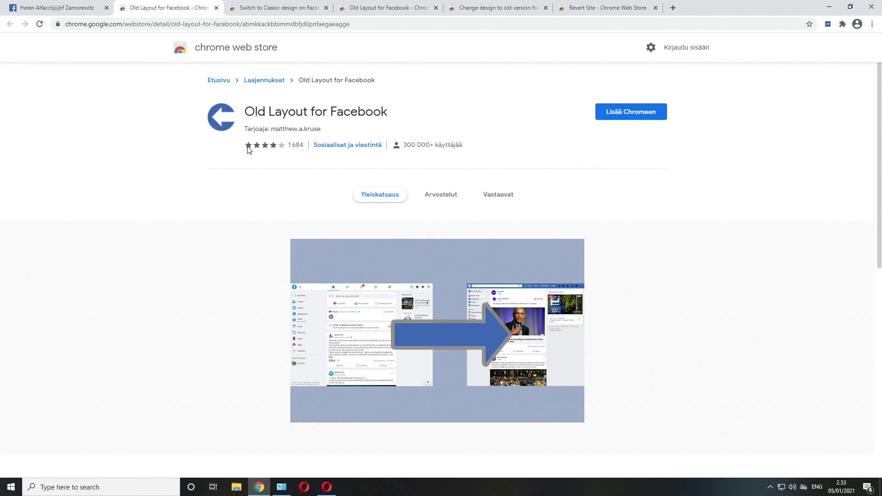
{"action": "mouse_move", "coordinate": [274, 133]}
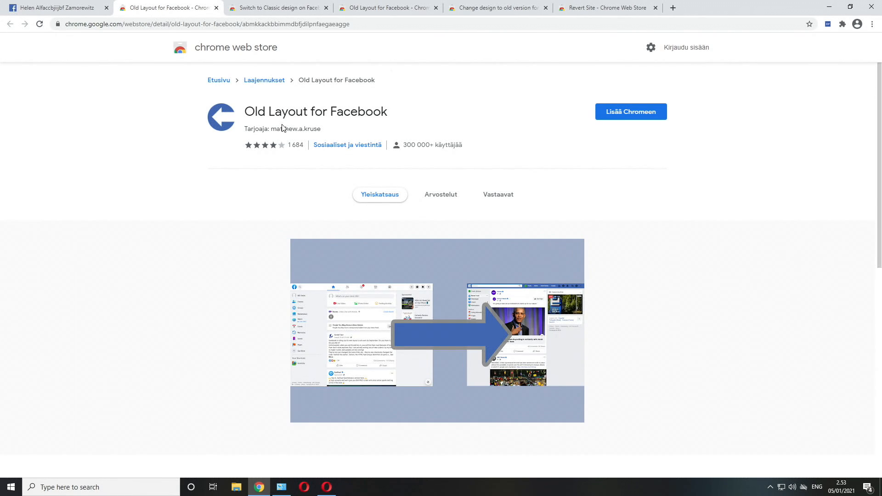
{"action": "mouse_move", "coordinate": [236, 154]}
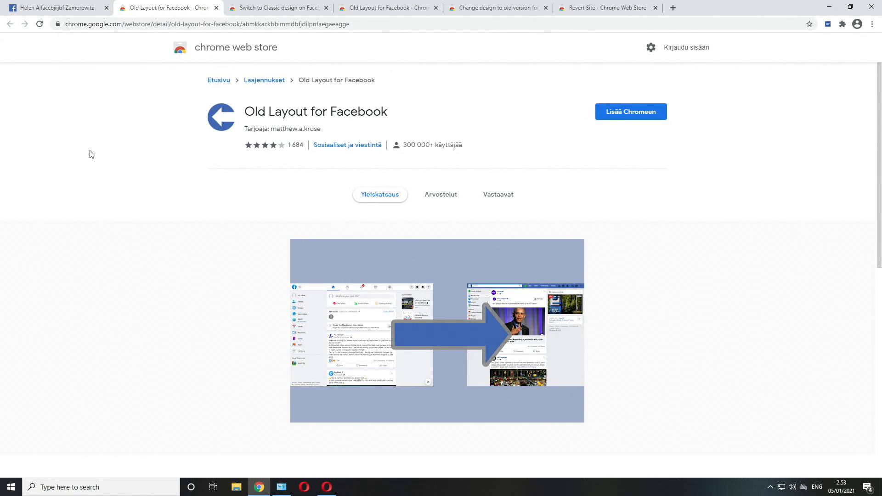
{"action": "mouse_move", "coordinate": [169, 118]}
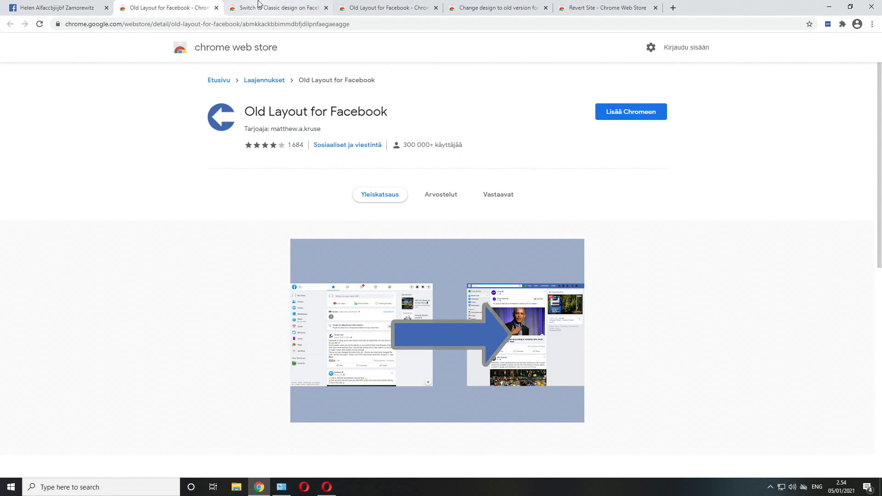
- Browse the Switch to Classic design screenshots, then switch to the fourth Old Layout for Facebook tab
{"action": "left_click", "coordinate": [275, 7]}
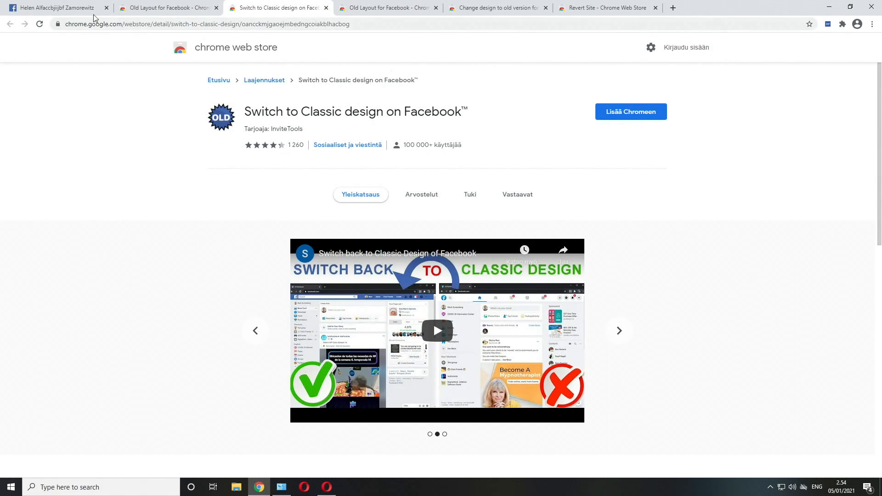
{"action": "left_click", "coordinate": [618, 330]}
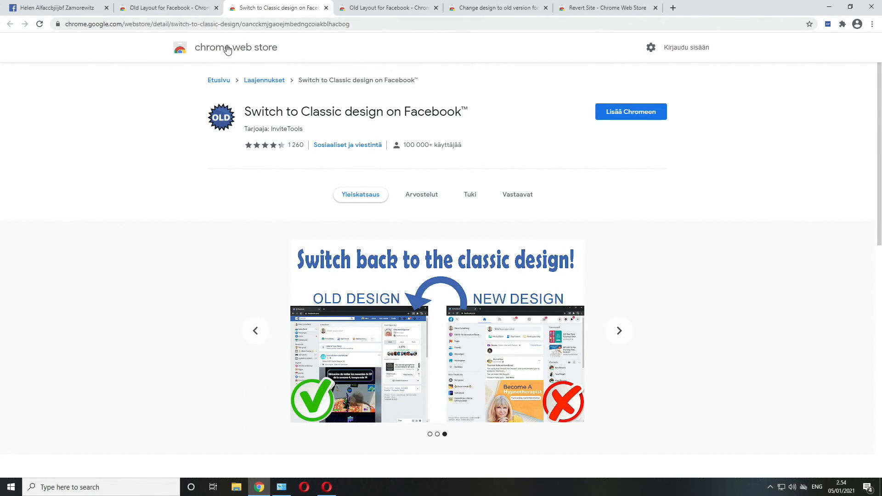
{"action": "mouse_move", "coordinate": [297, 128]}
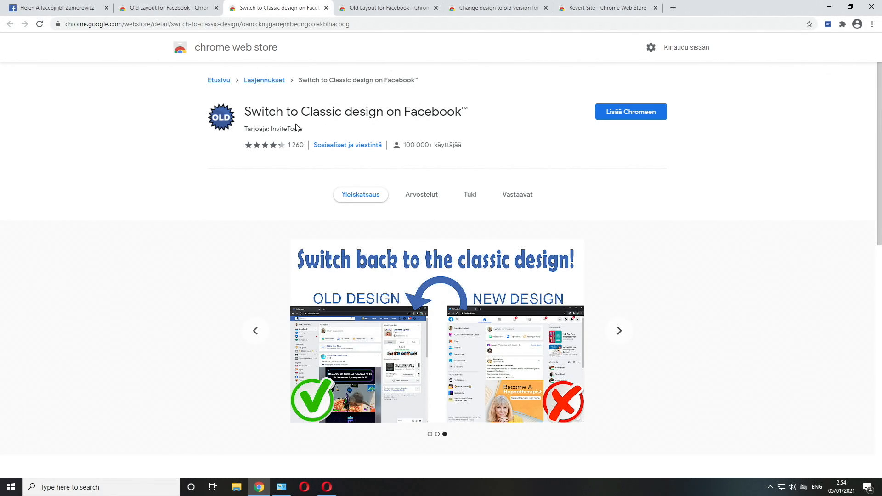
{"action": "double_click", "coordinate": [287, 131]}
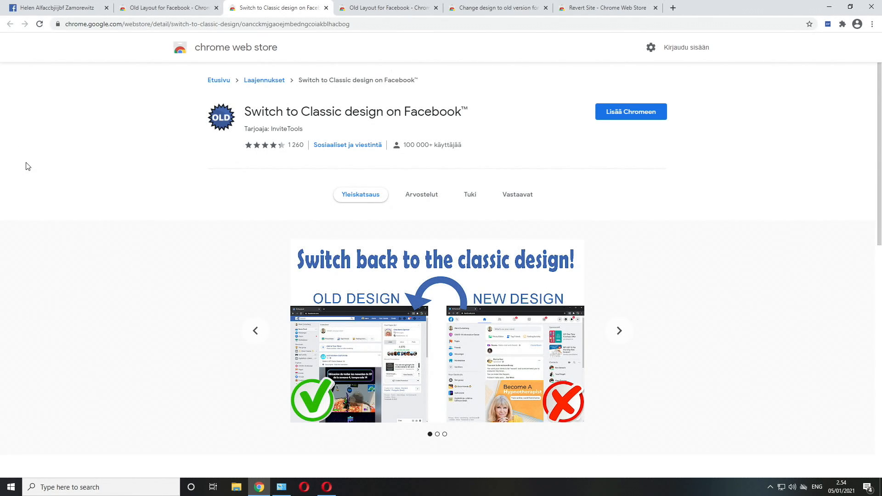
{"action": "left_click", "coordinate": [617, 330]}
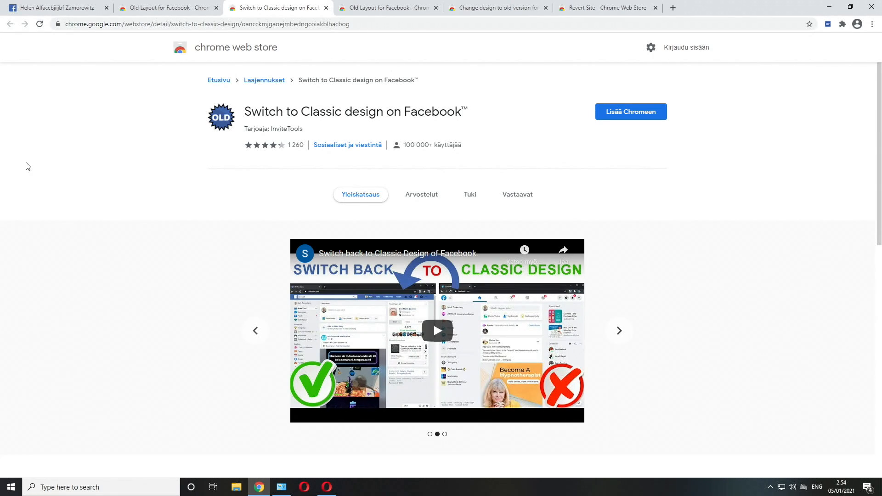
{"action": "left_click", "coordinate": [618, 330]}
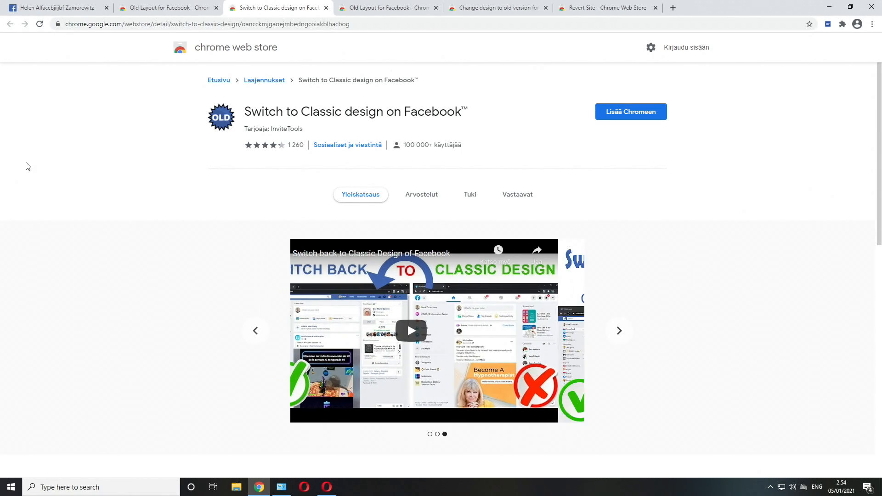
{"action": "left_click", "coordinate": [617, 331]}
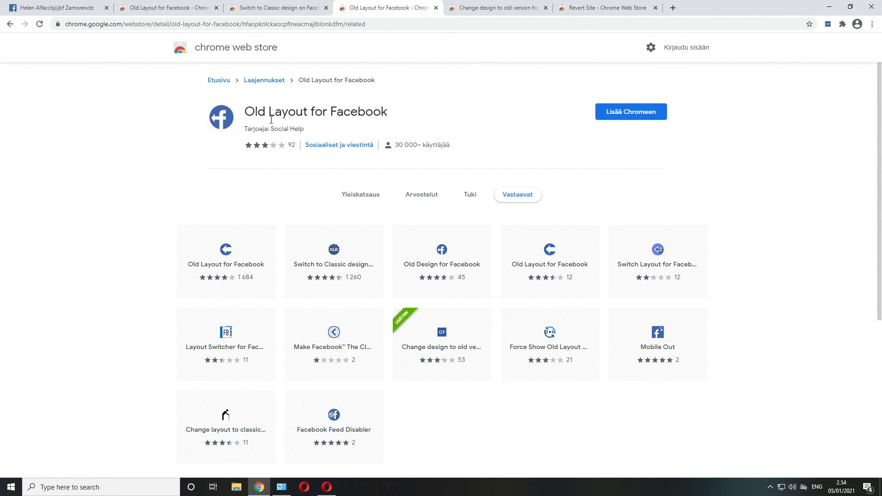
- Add Social Help's Old Layout for Facebook to Chrome, then return to the Facebook profile tab
{"action": "double_click", "coordinate": [287, 129]}
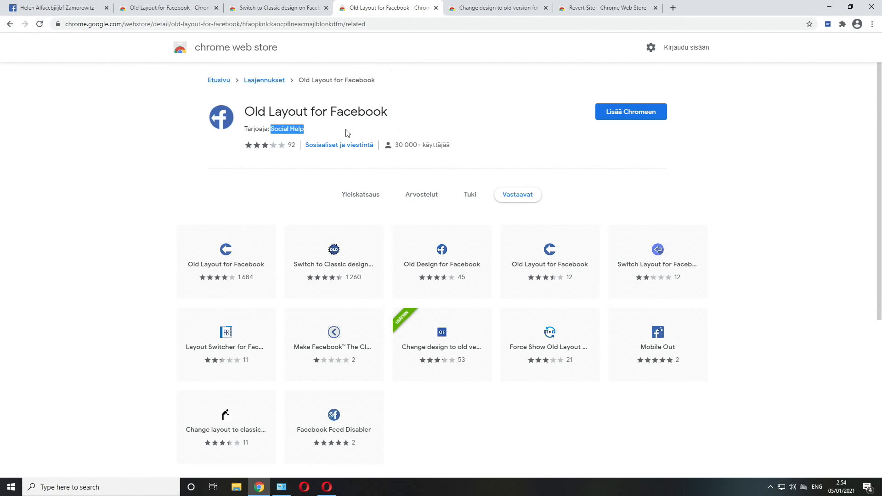
{"action": "left_click", "coordinate": [630, 112]}
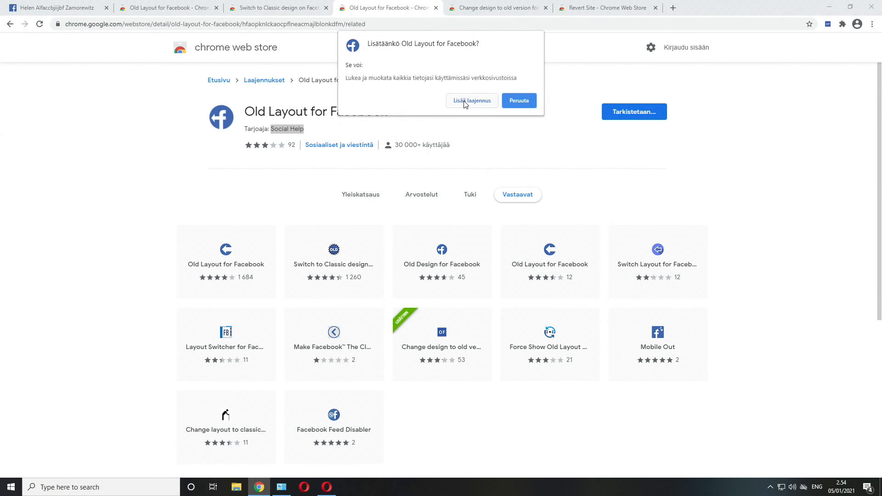
{"action": "mouse_move", "coordinate": [460, 102]}
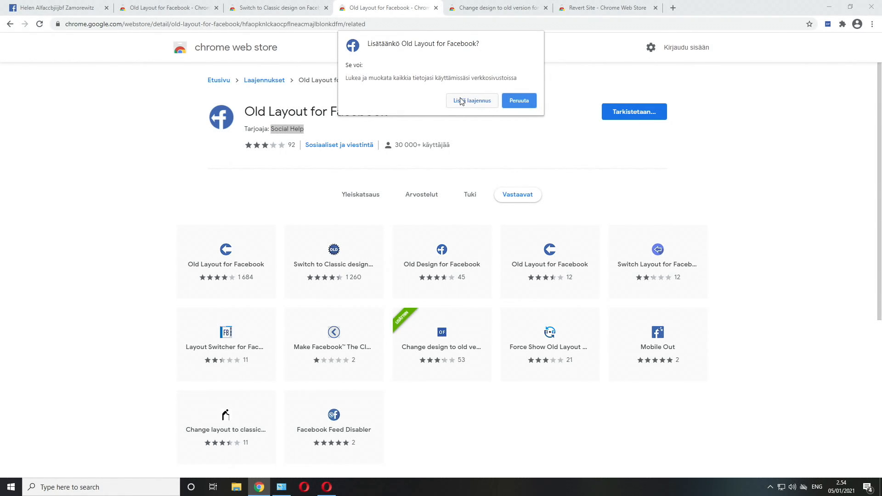
{"action": "left_click", "coordinate": [471, 100]}
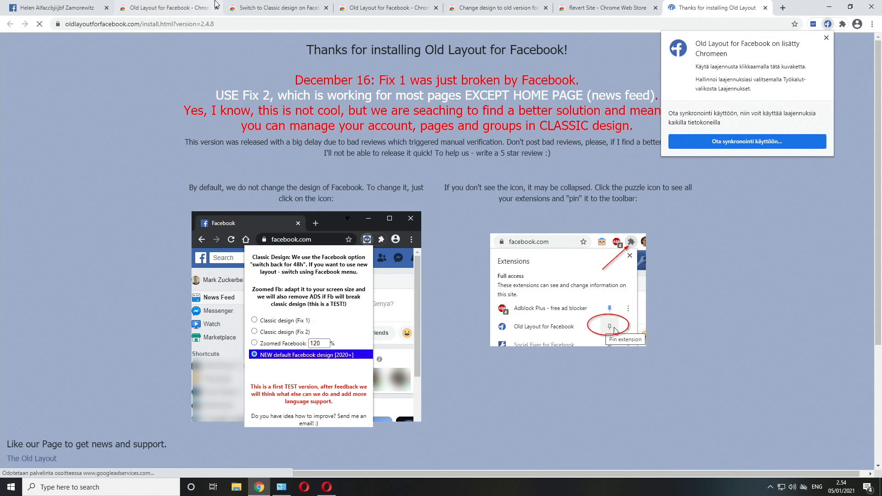
{"action": "left_click", "coordinate": [276, 7]}
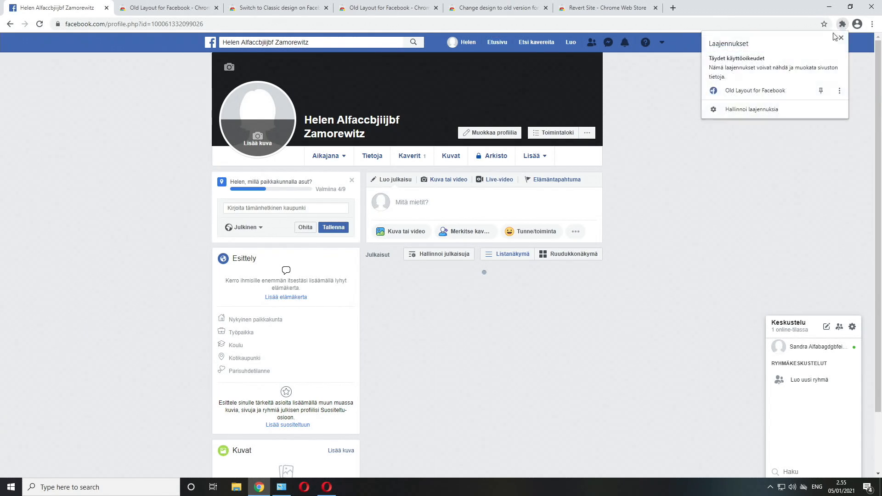
{"action": "mouse_move", "coordinate": [765, 99]}
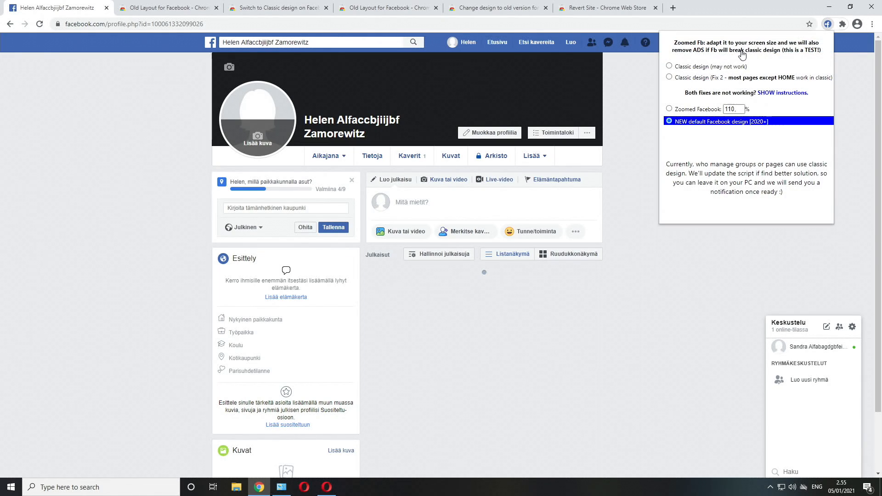
{"action": "mouse_move", "coordinate": [687, 70]}
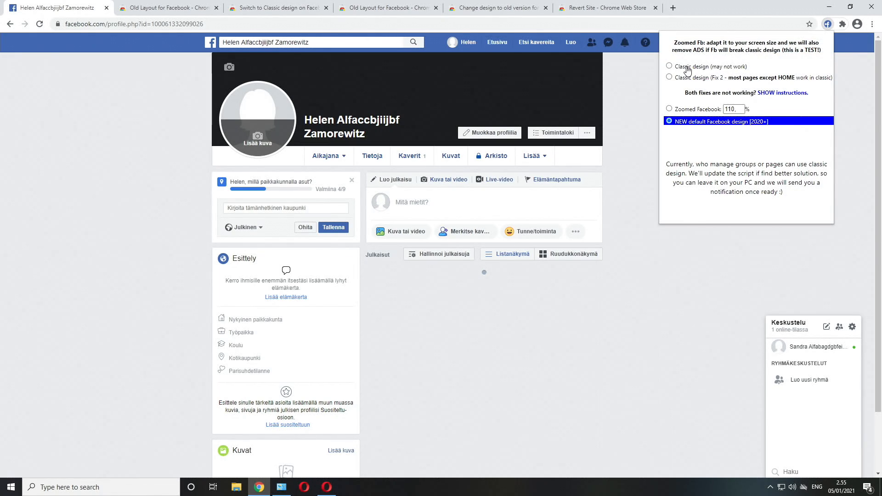
{"action": "mouse_move", "coordinate": [694, 62]}
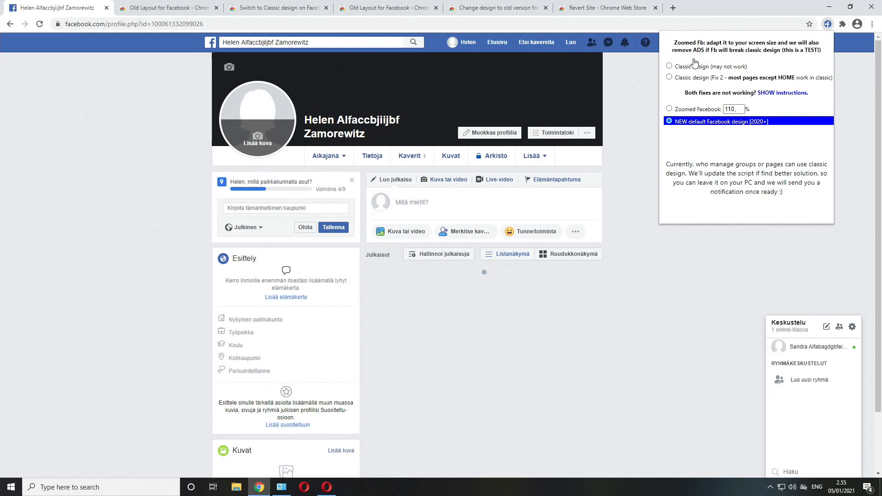
{"action": "mouse_move", "coordinate": [707, 73]}
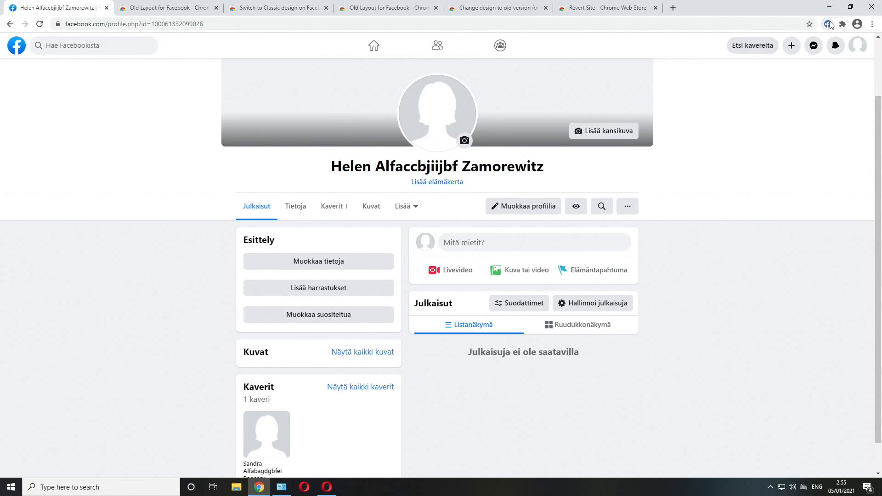
- Select 'Classic design (Fix 2)' in the Old Layout extension's popup
{"action": "left_click", "coordinate": [829, 24]}
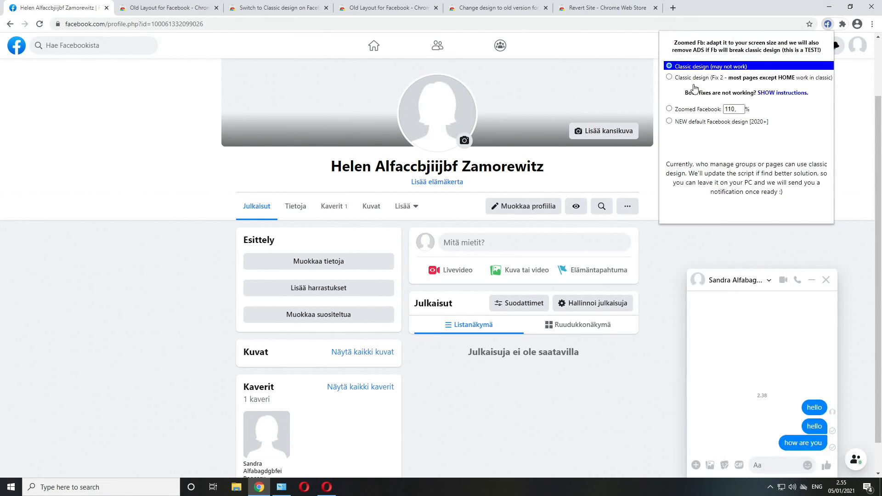
{"action": "mouse_move", "coordinate": [724, 83]}
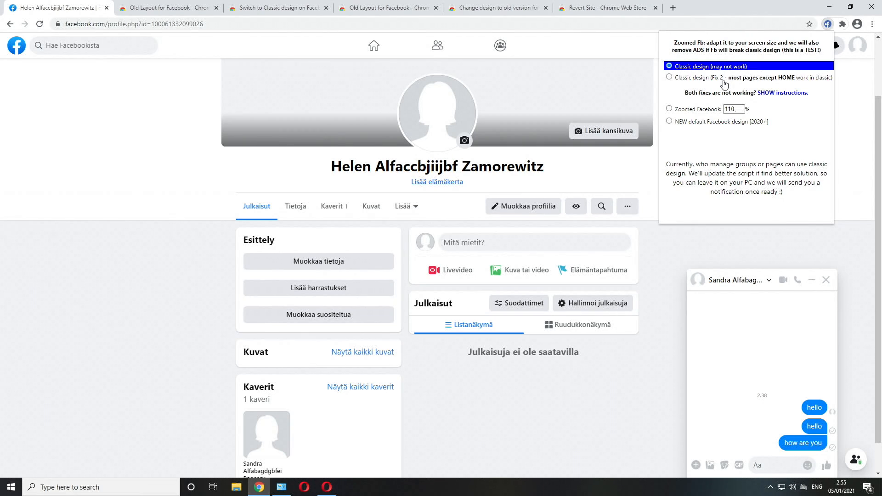
{"action": "left_click", "coordinate": [669, 77]}
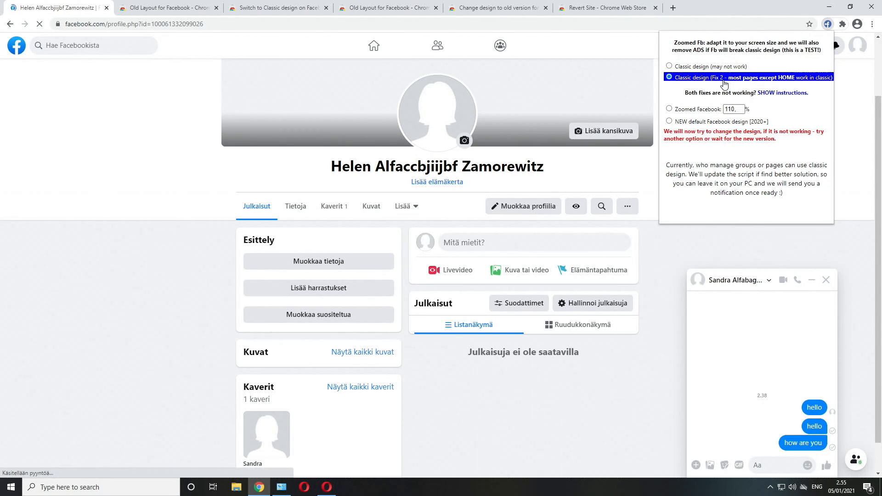
- Close the extension panel, go from the home feed back to the profile, and switch to the Change design store tab
{"action": "left_click", "coordinate": [669, 77]}
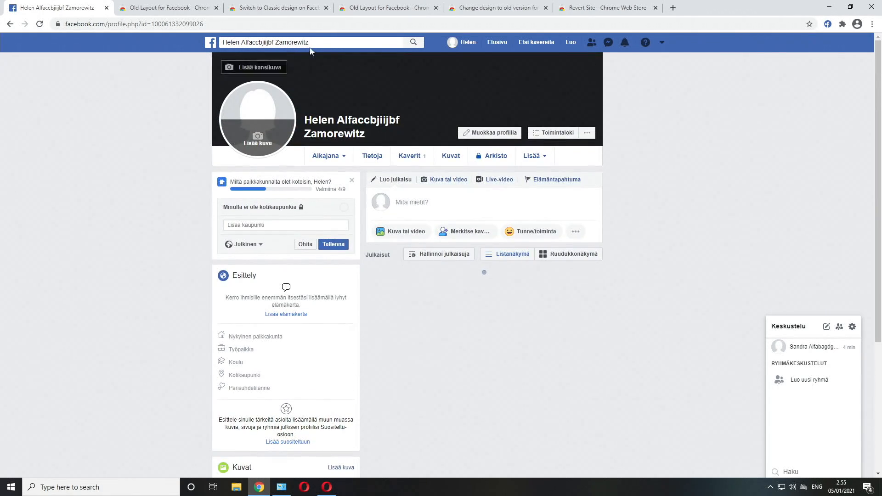
{"action": "mouse_move", "coordinate": [513, 54]}
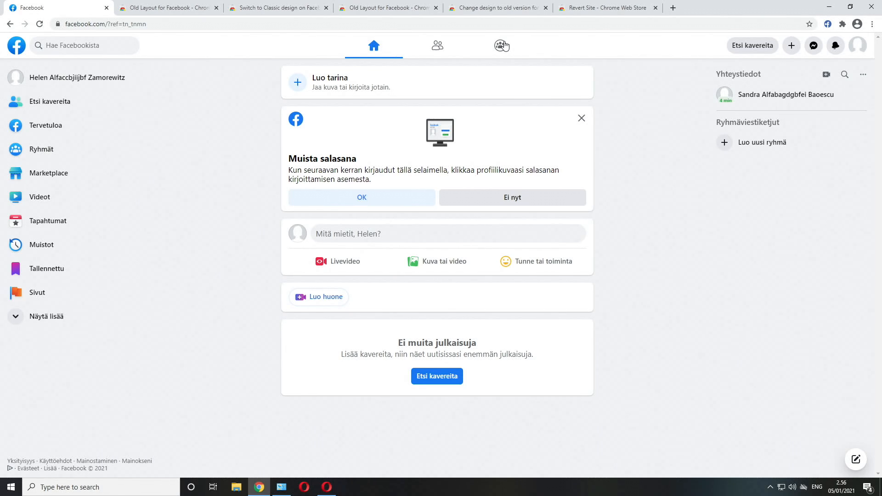
{"action": "mouse_move", "coordinate": [73, 89]}
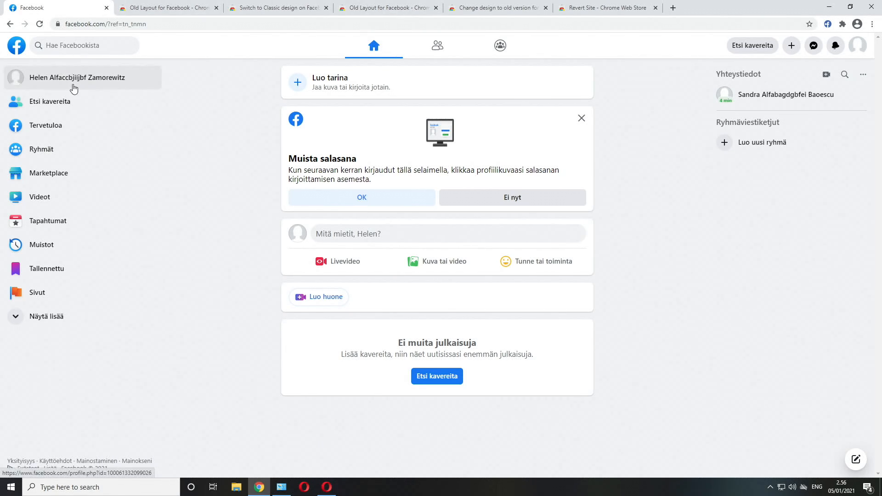
{"action": "left_click", "coordinate": [79, 77]}
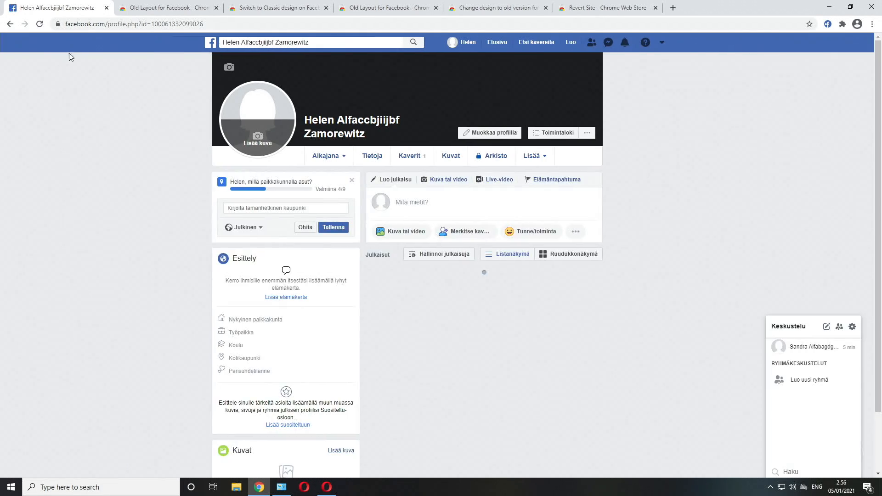
{"action": "left_click", "coordinate": [497, 7]}
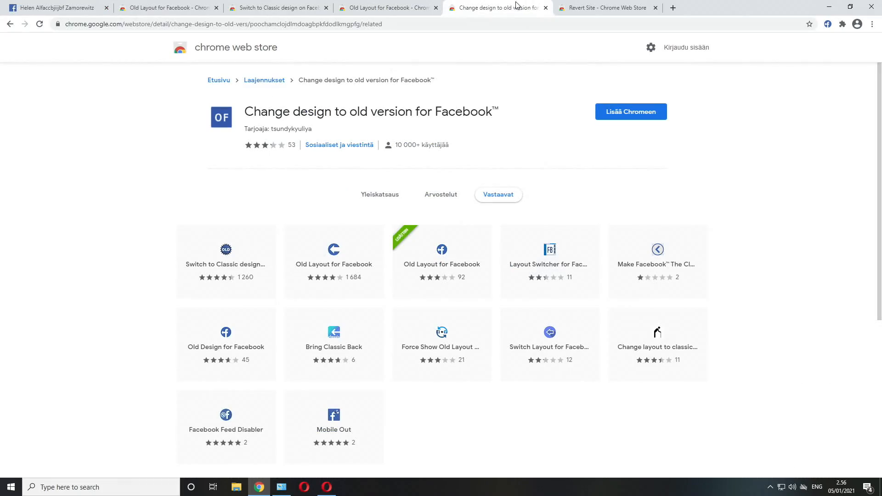
{"action": "mouse_move", "coordinate": [101, 115]}
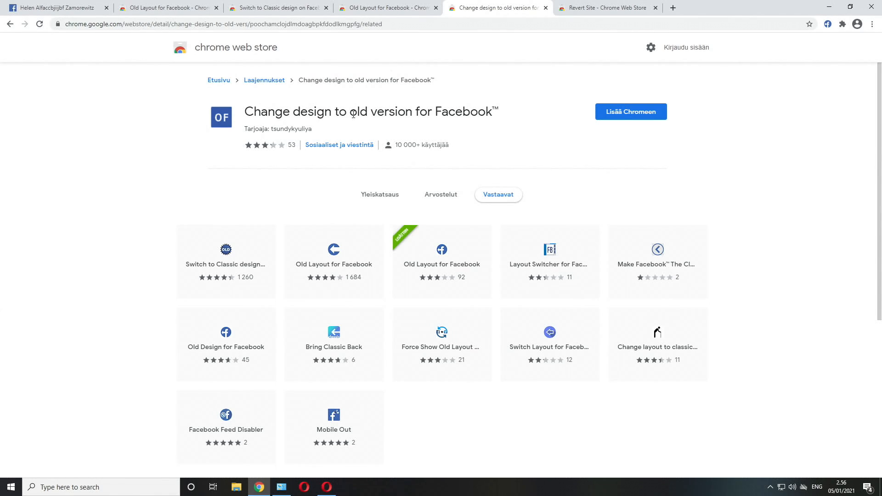
{"action": "mouse_move", "coordinate": [280, 130]}
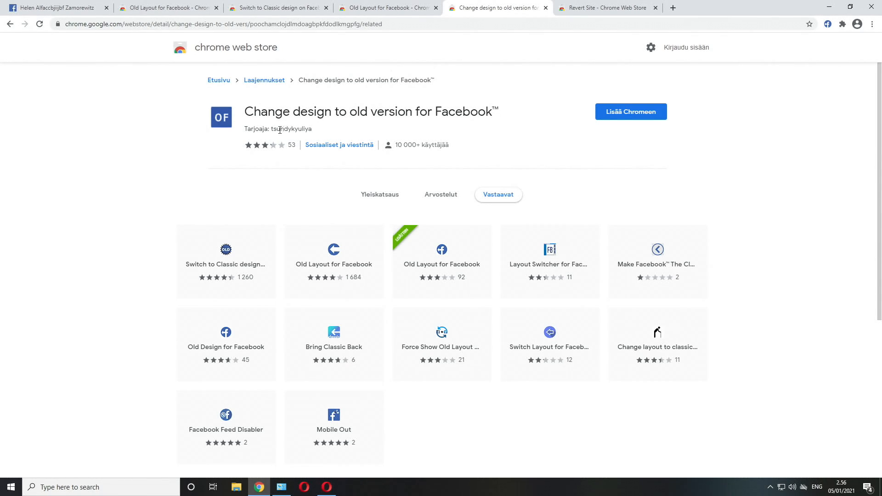
- Add Change design to old version for Facebook via 'Lisää Chromeen'
{"action": "double_click", "coordinate": [291, 129]}
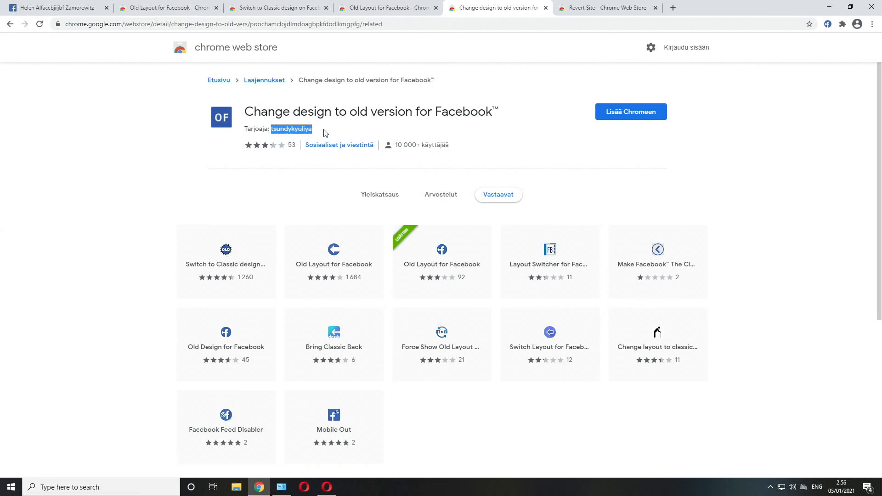
{"action": "mouse_move", "coordinate": [288, 168]}
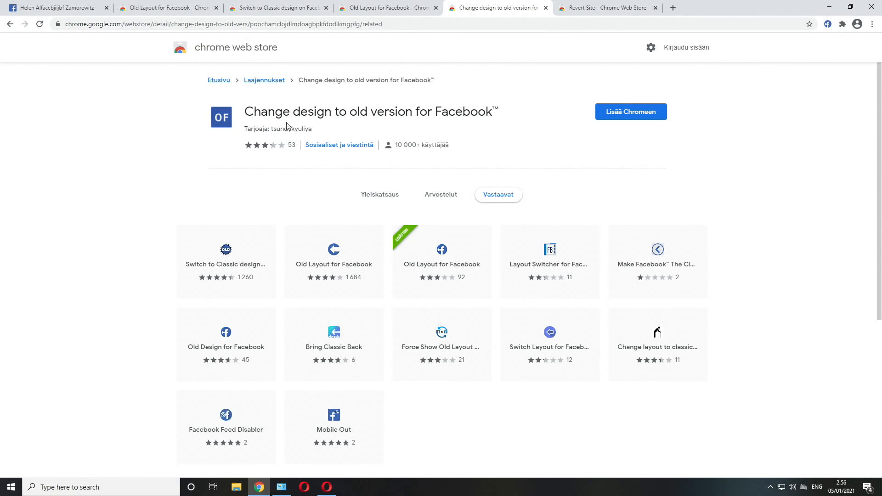
{"action": "mouse_move", "coordinate": [630, 111]}
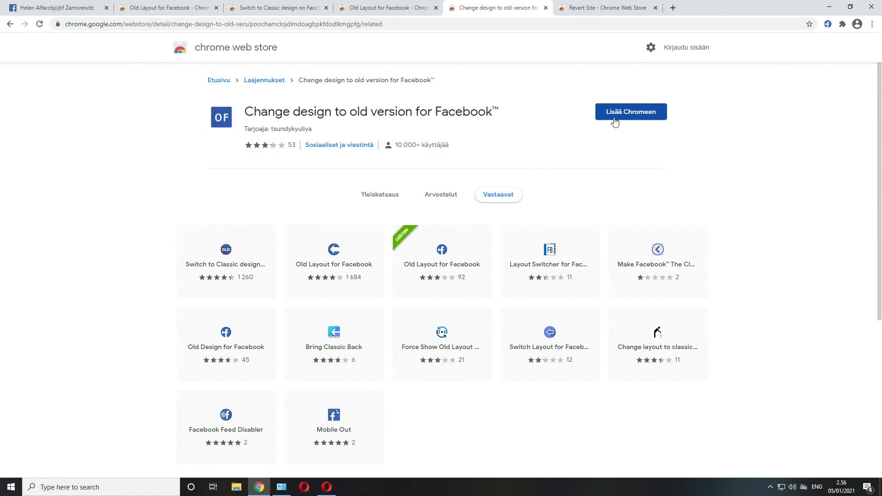
{"action": "left_click", "coordinate": [630, 112]}
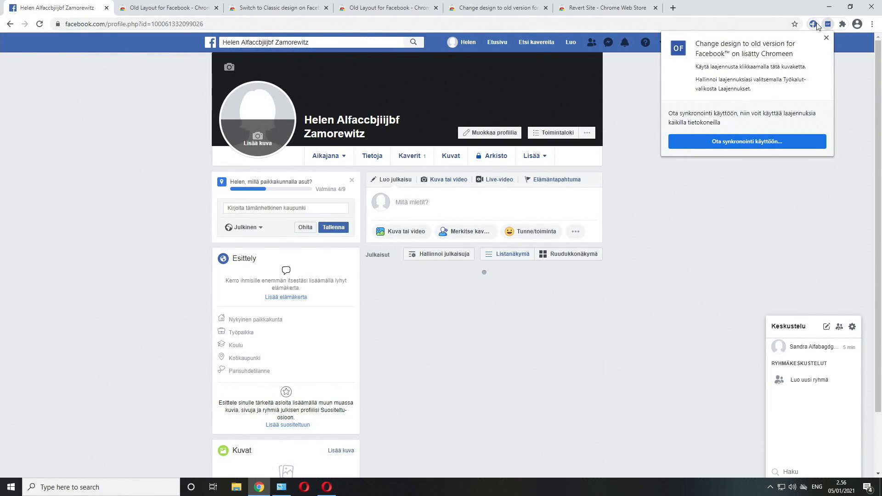
- Remove Old Layout for Facebook, choose NEW default design, and open the home feed
{"action": "right_click", "coordinate": [814, 24]}
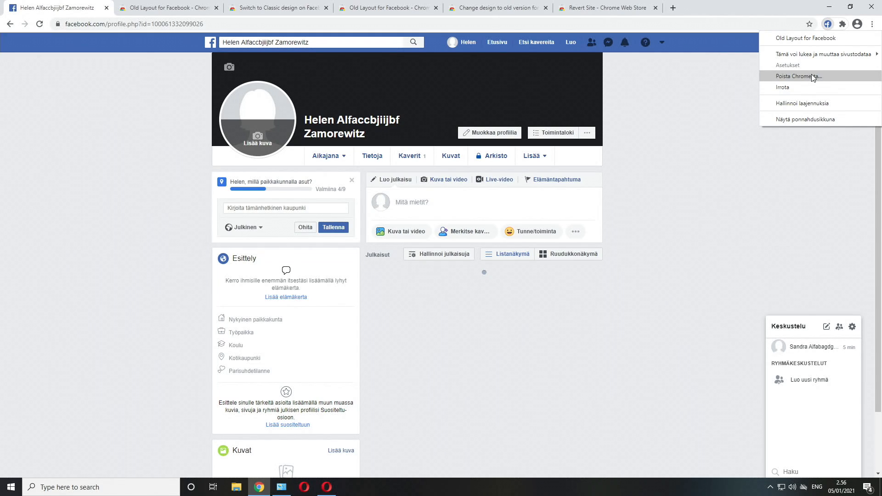
{"action": "left_click", "coordinate": [795, 76]}
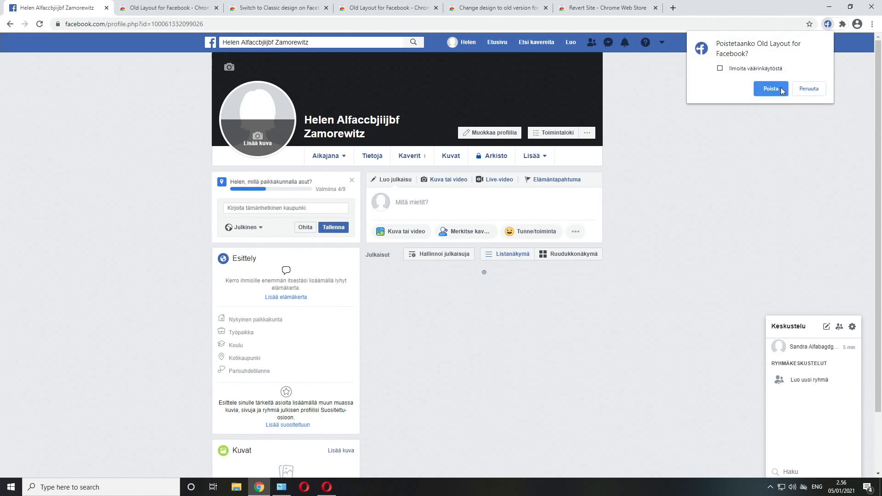
{"action": "left_click", "coordinate": [770, 89]}
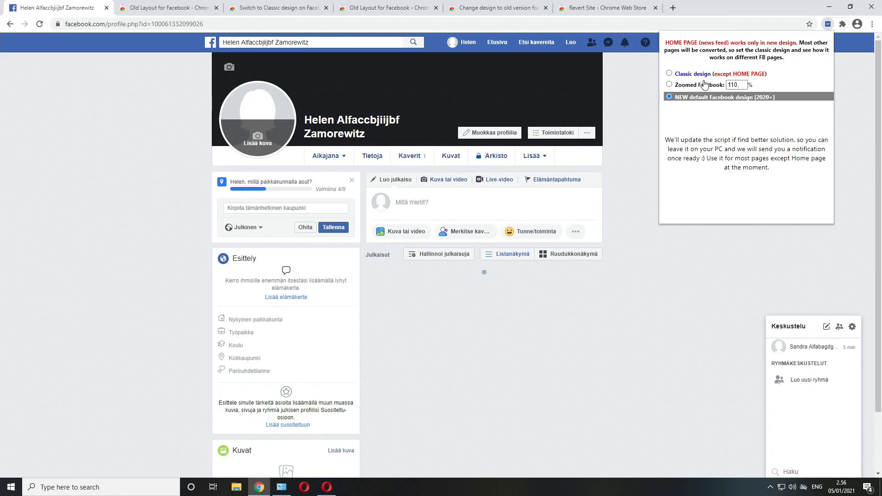
{"action": "mouse_move", "coordinate": [696, 95]}
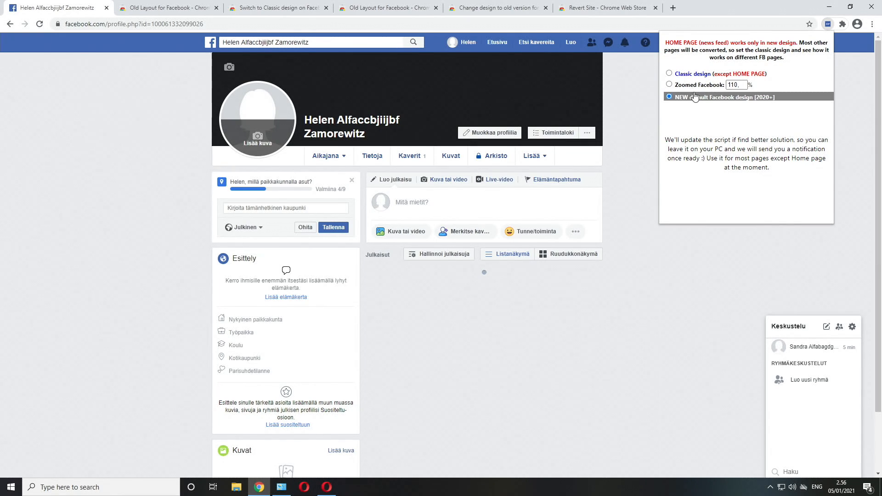
{"action": "mouse_move", "coordinate": [694, 100]}
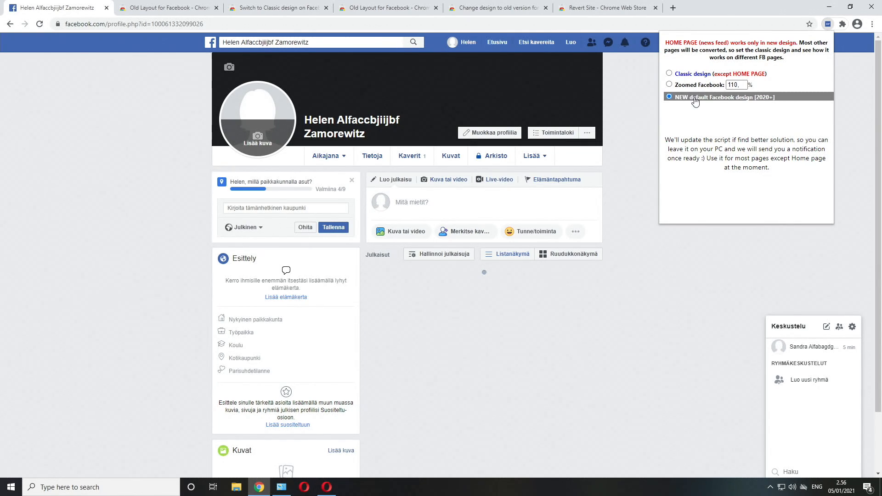
{"action": "left_click", "coordinate": [669, 73]}
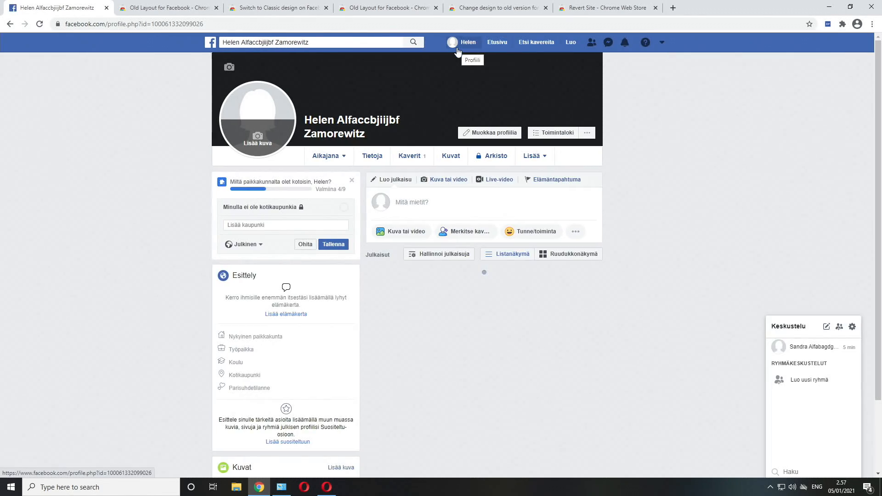
{"action": "left_click", "coordinate": [497, 41]}
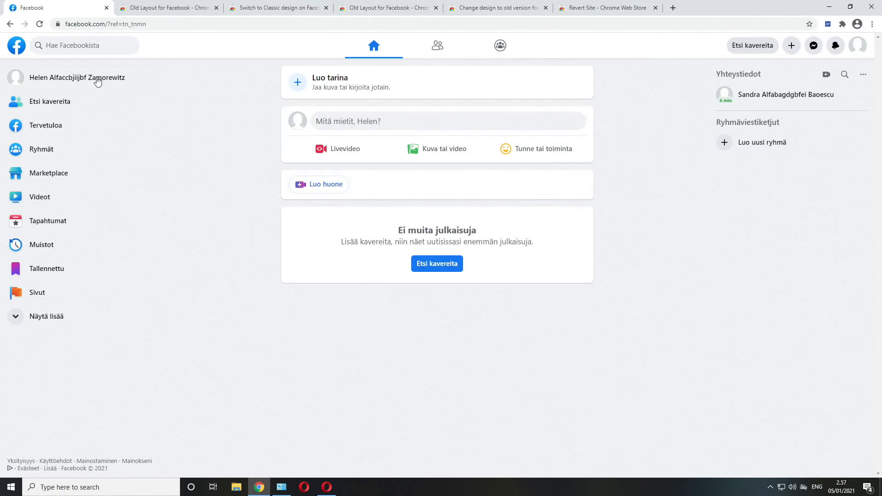
- Open your own profile from the home feed's left sidebar
{"action": "left_click", "coordinate": [78, 78]}
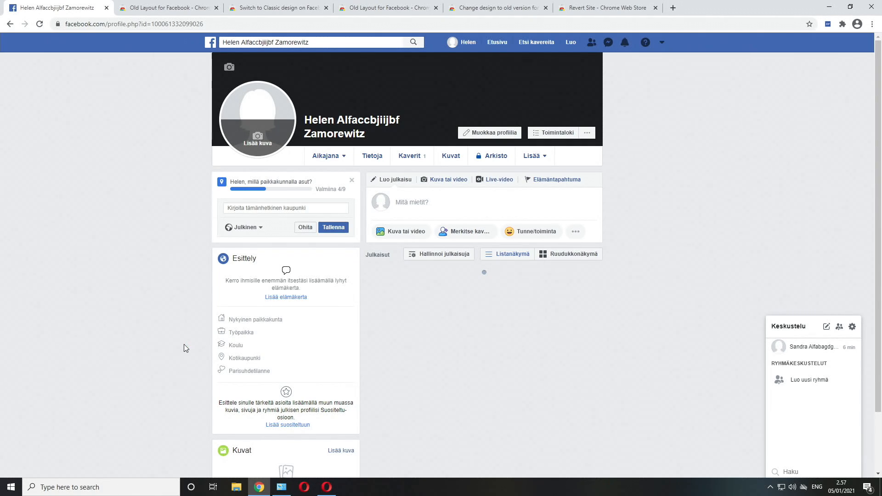
{"action": "mouse_move", "coordinate": [293, 476]}
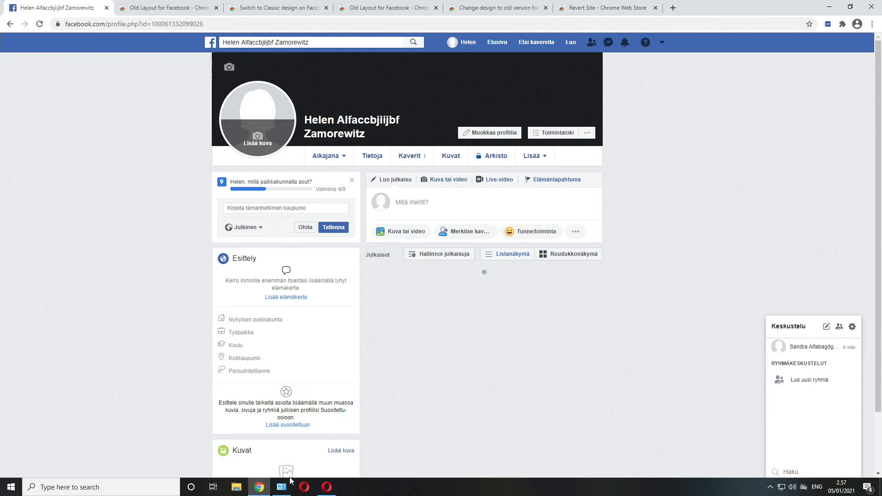
{"action": "mouse_move", "coordinate": [282, 487]}
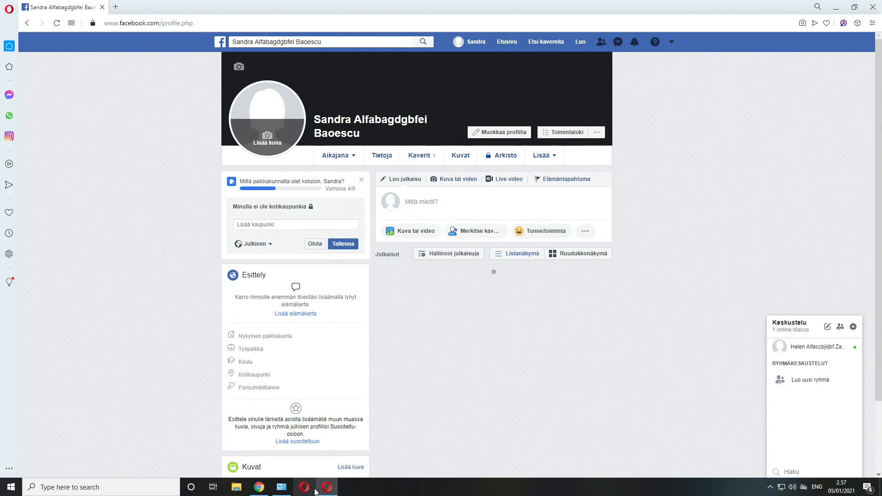
- Switch the Revert Site extension from Mode 1 to Mode 2 for Facebook
{"action": "left_click", "coordinate": [843, 23]}
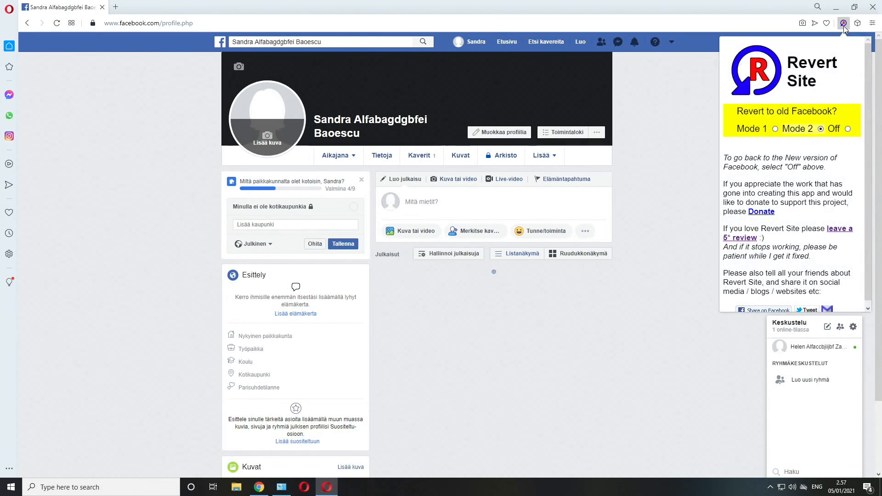
{"action": "mouse_move", "coordinate": [840, 41]}
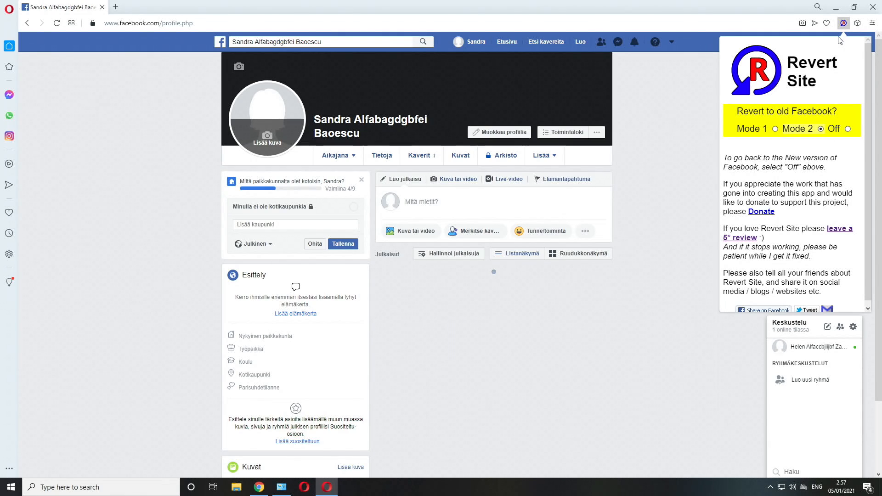
{"action": "mouse_move", "coordinate": [801, 110]}
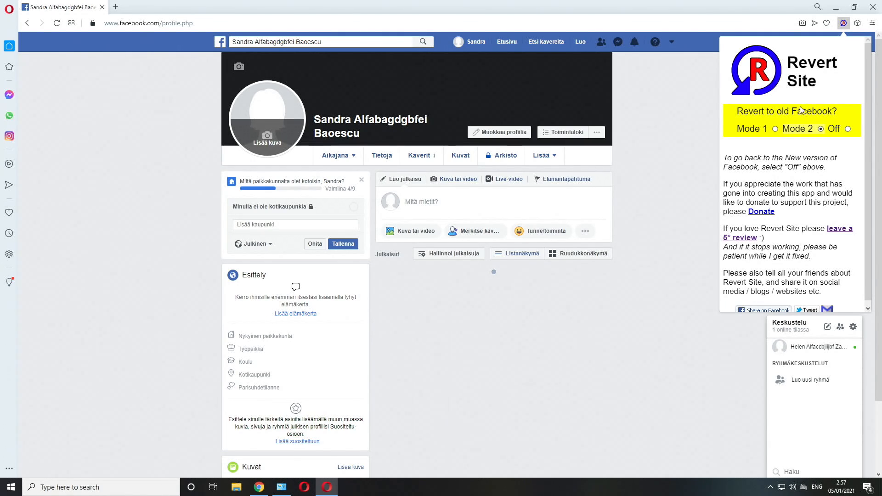
{"action": "mouse_move", "coordinate": [775, 140]}
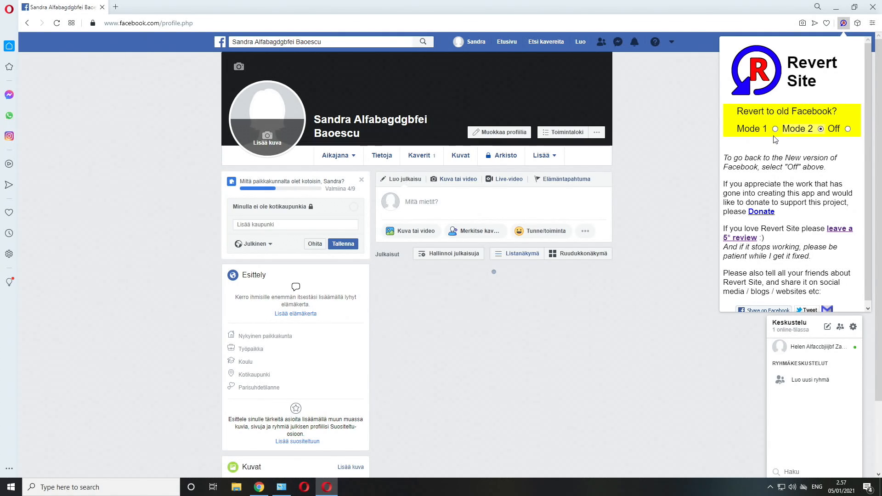
{"action": "left_click", "coordinate": [775, 129]}
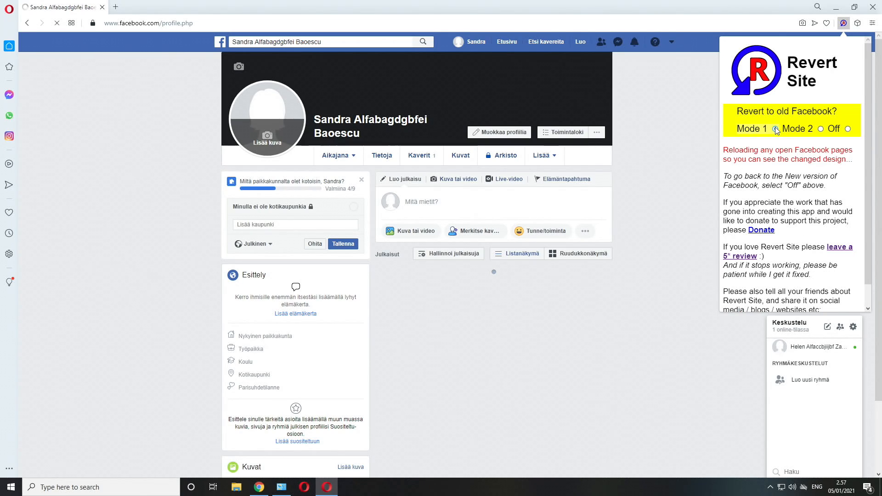
{"action": "left_click", "coordinate": [775, 128]}
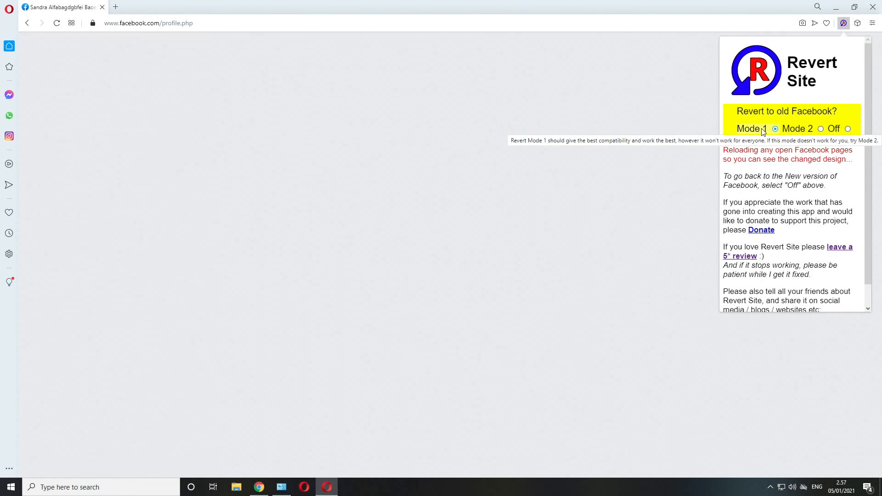
{"action": "left_click", "coordinate": [774, 129]}
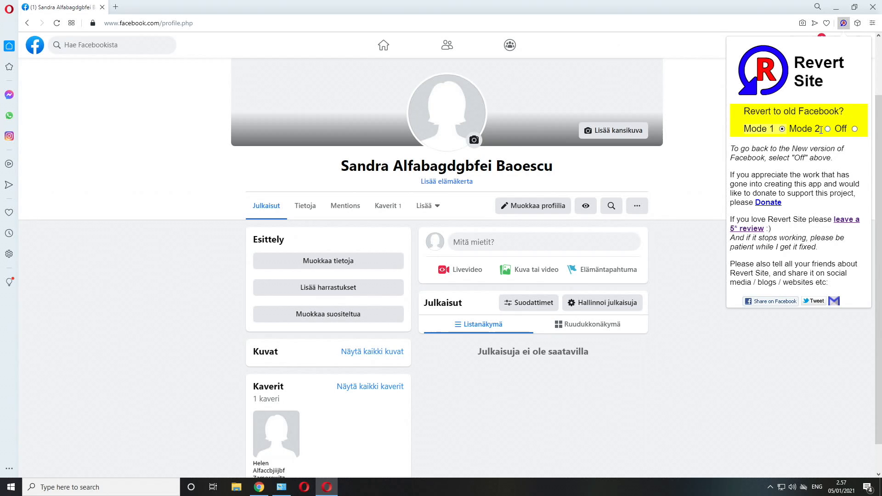
{"action": "left_click", "coordinate": [848, 128]}
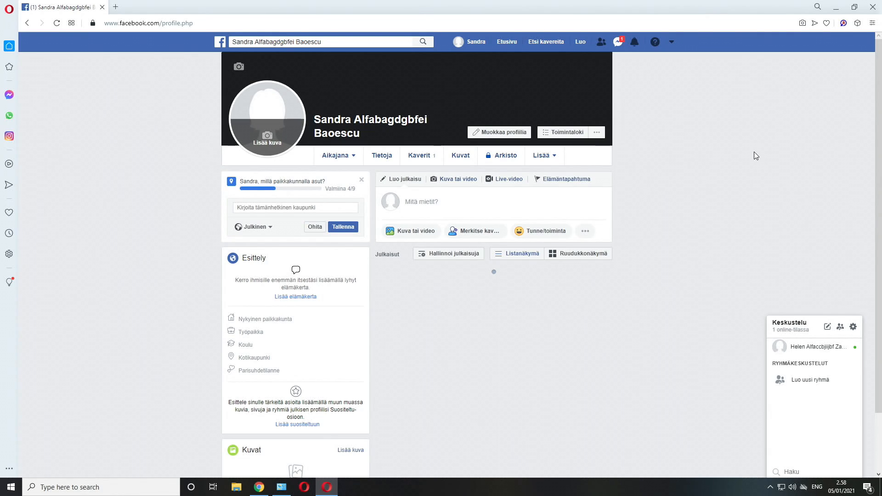
{"action": "mouse_move", "coordinate": [765, 153]}
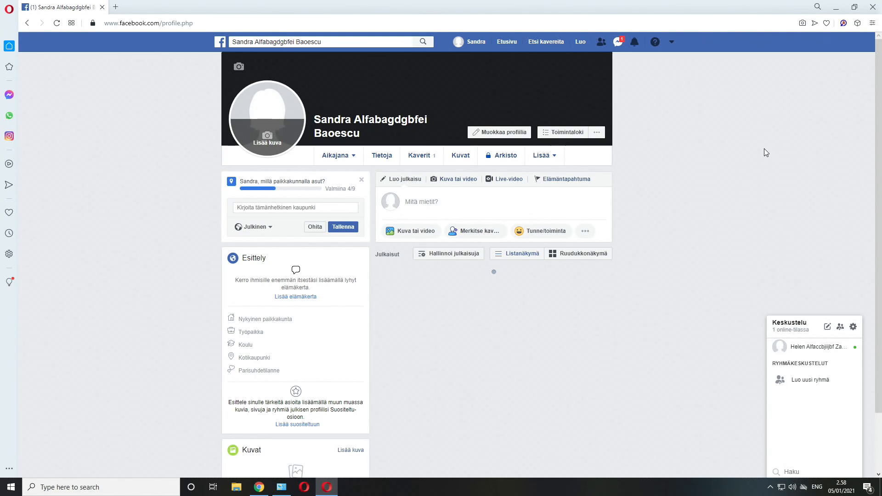
{"action": "mouse_move", "coordinate": [506, 41]}
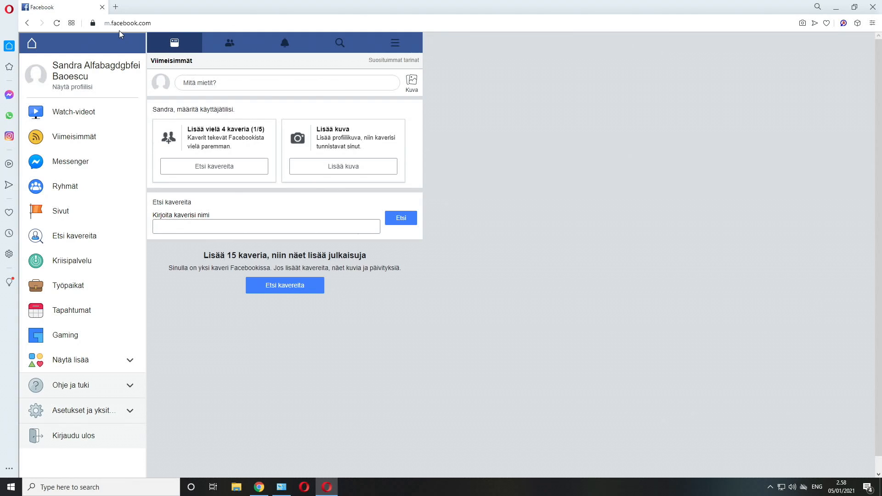
{"action": "mouse_move", "coordinate": [81, 84]}
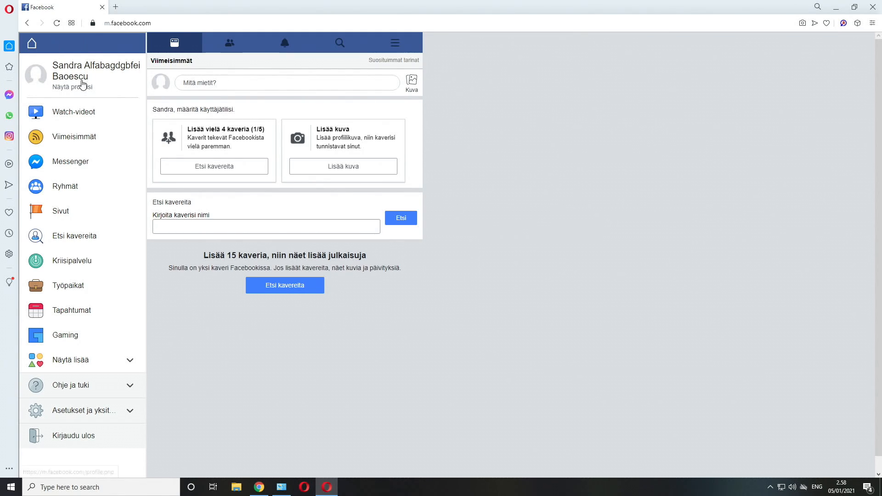
{"action": "mouse_move", "coordinate": [105, 50]}
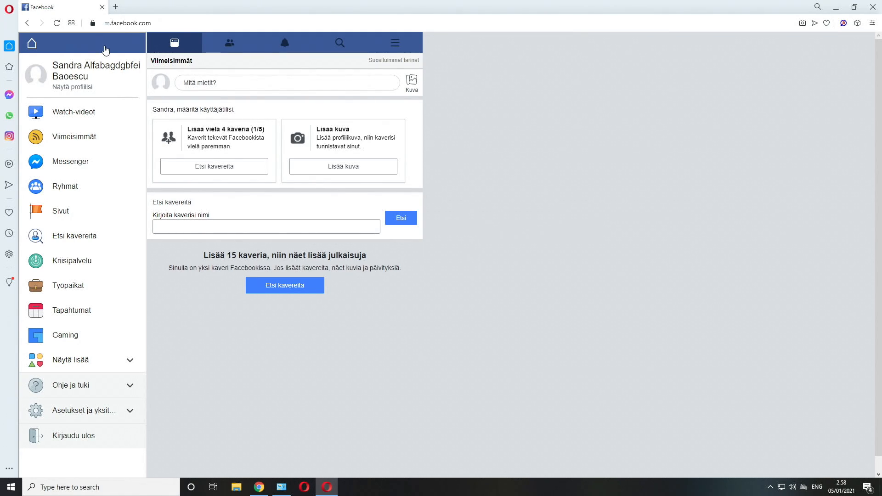
{"action": "mouse_move", "coordinate": [596, 148]}
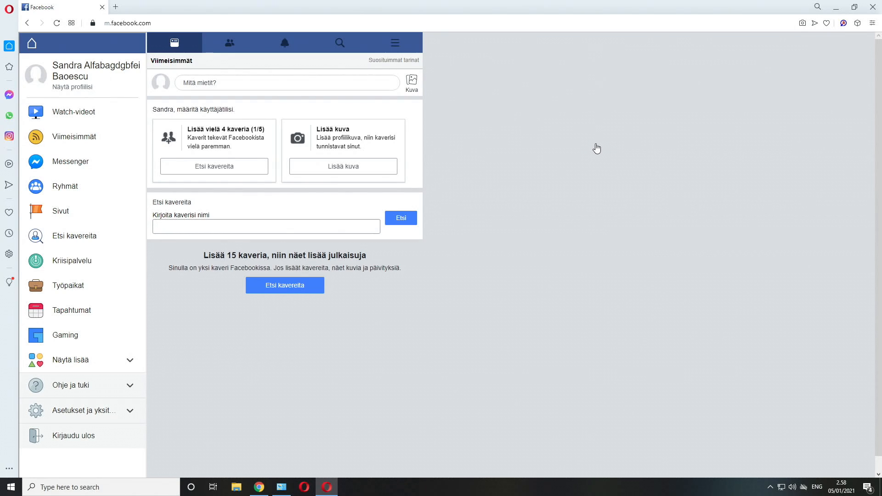
{"action": "mouse_move", "coordinate": [88, 90]}
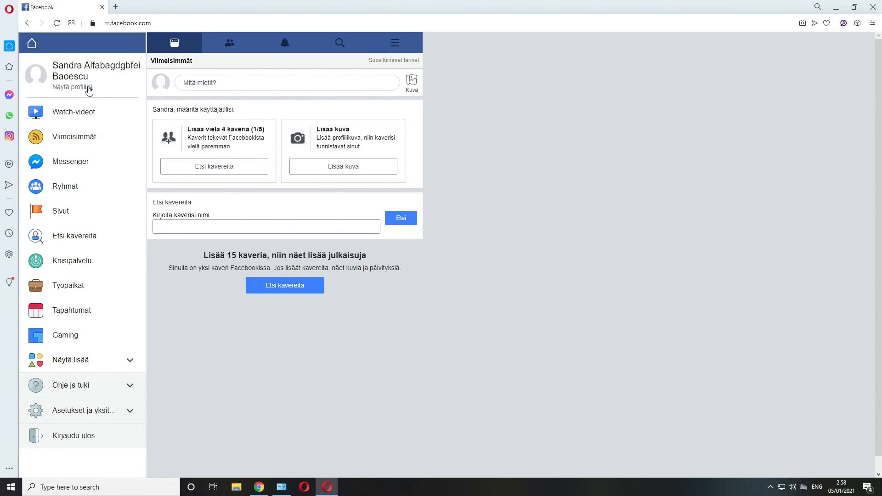
{"action": "left_click", "coordinate": [85, 88]}
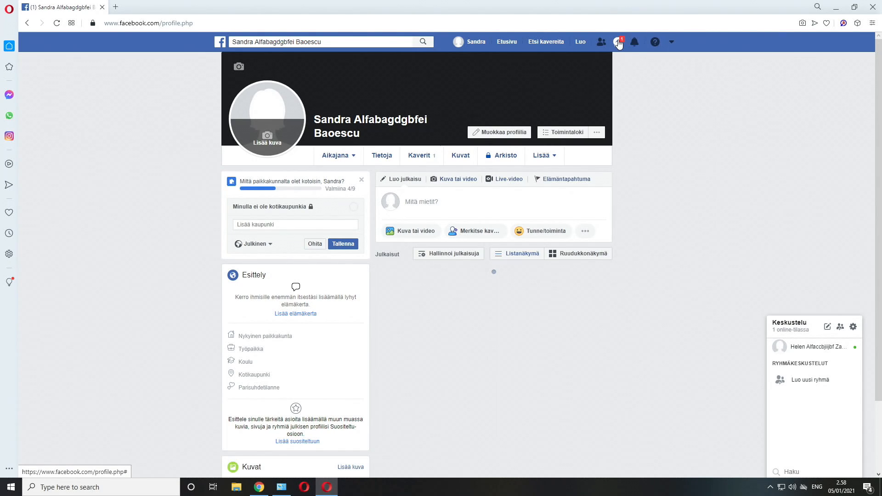
{"action": "left_click", "coordinate": [617, 42]}
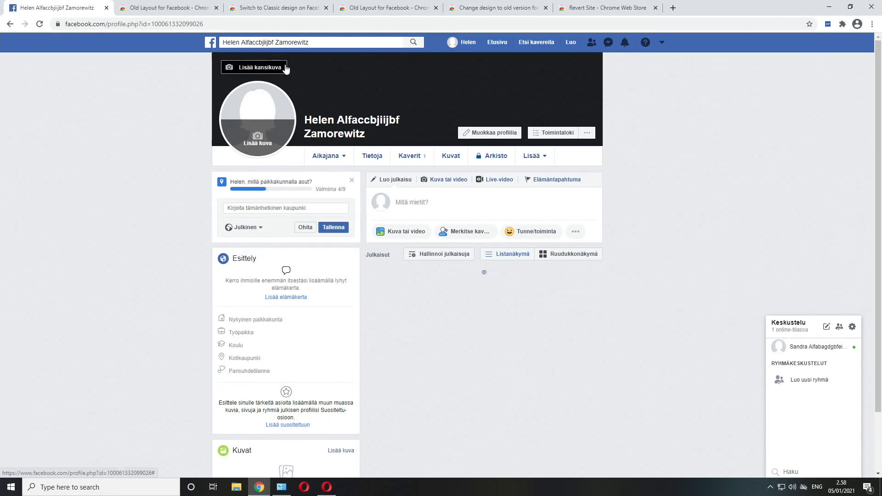
{"action": "mouse_move", "coordinate": [725, 125]}
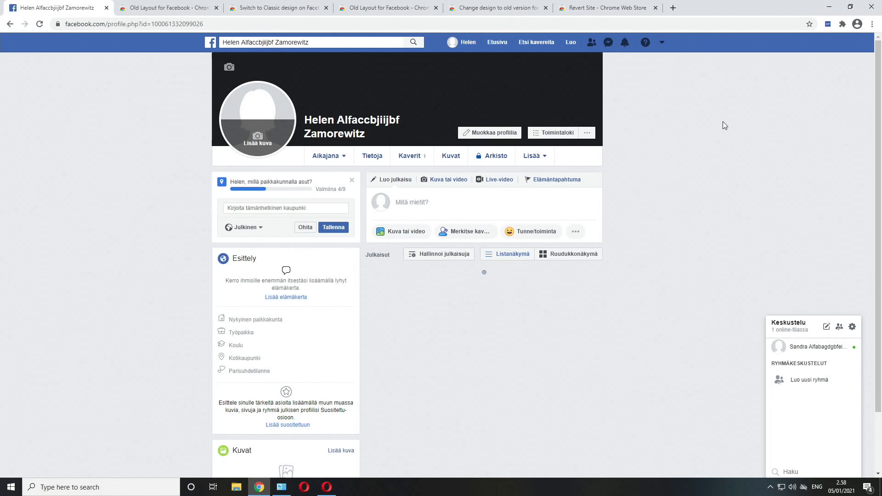
{"action": "mouse_move", "coordinate": [787, 208]}
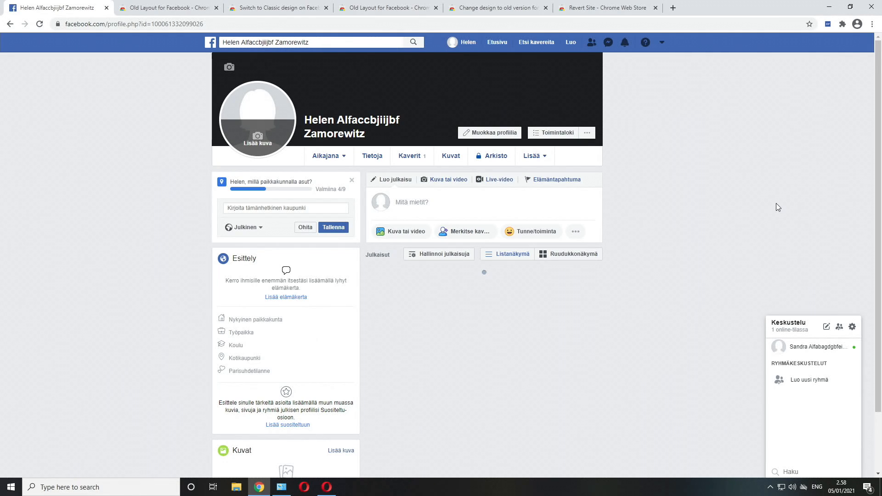
{"action": "mouse_move", "coordinate": [297, 62]}
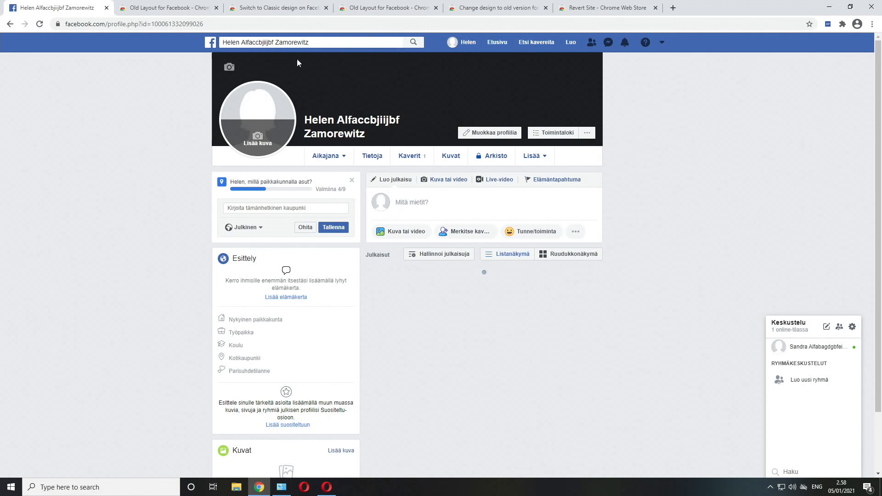
{"action": "mouse_move", "coordinate": [827, 326]}
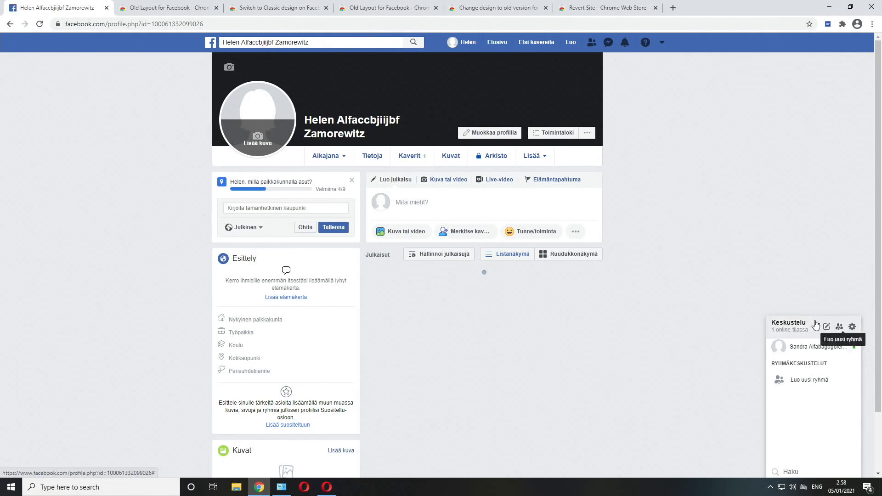
{"action": "mouse_move", "coordinate": [807, 347]}
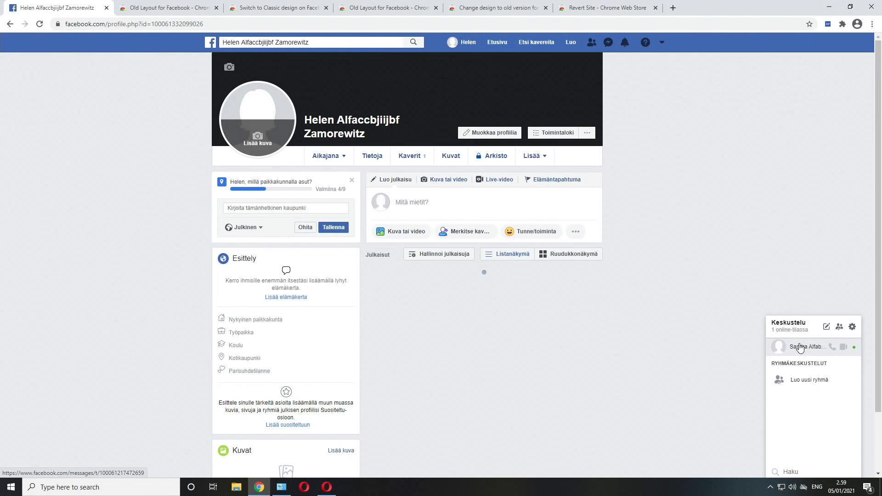
{"action": "mouse_move", "coordinate": [788, 348]}
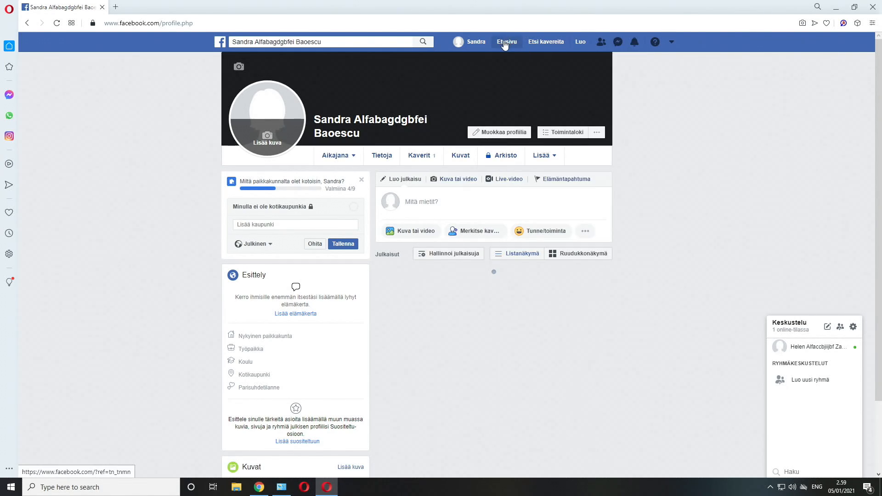
- Go to the Facebook home feed and open Helen's Messenger chat window
{"action": "left_click", "coordinate": [506, 42]}
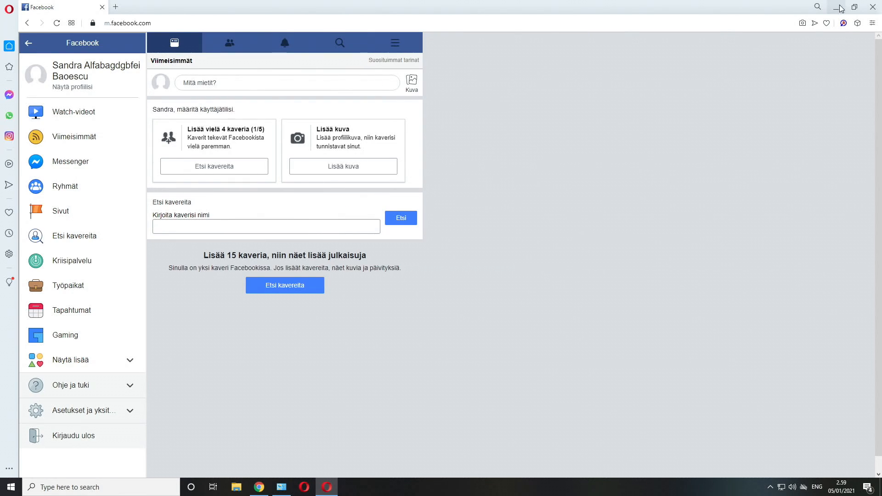
{"action": "left_click", "coordinate": [843, 23]}
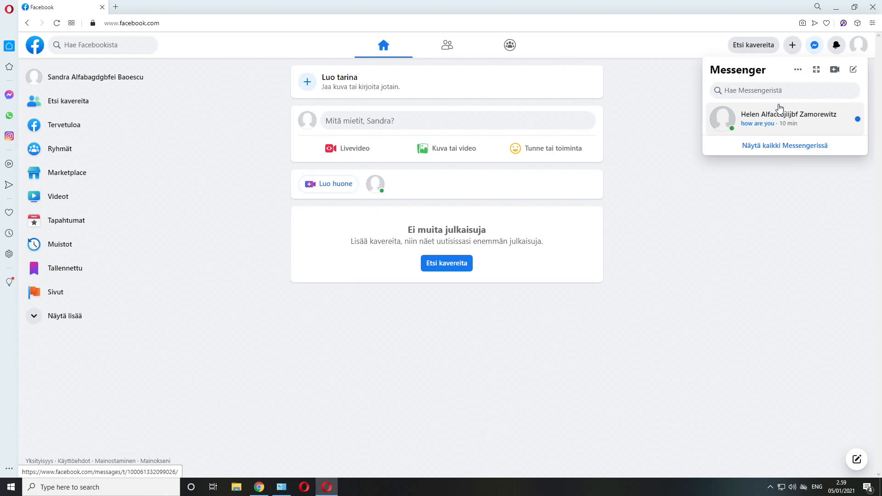
{"action": "left_click", "coordinate": [784, 119]}
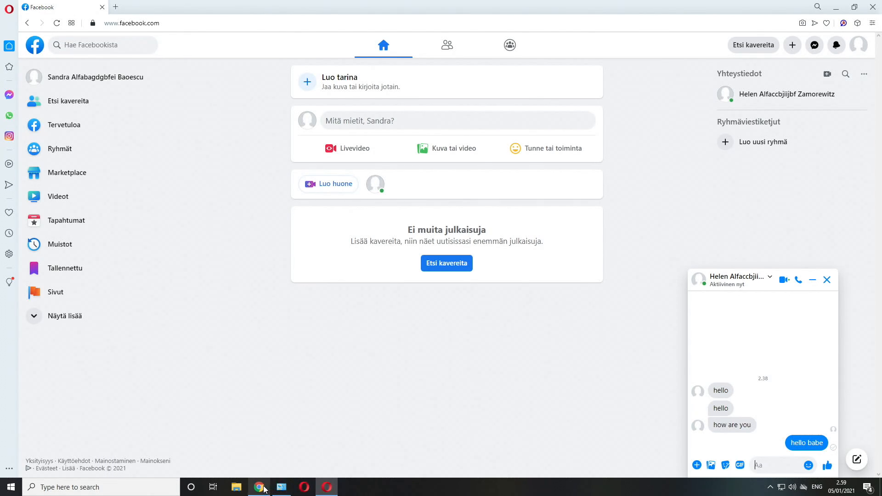
{"action": "mouse_move", "coordinate": [259, 487]}
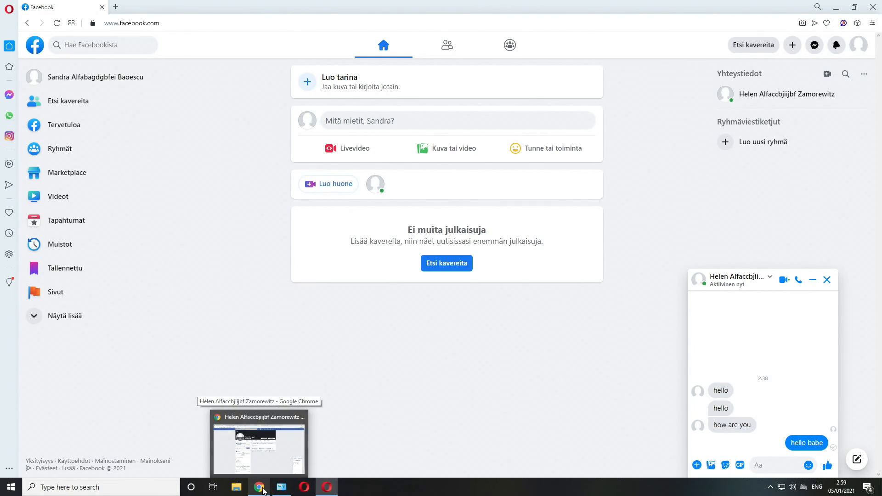
{"action": "left_click", "coordinate": [258, 439]}
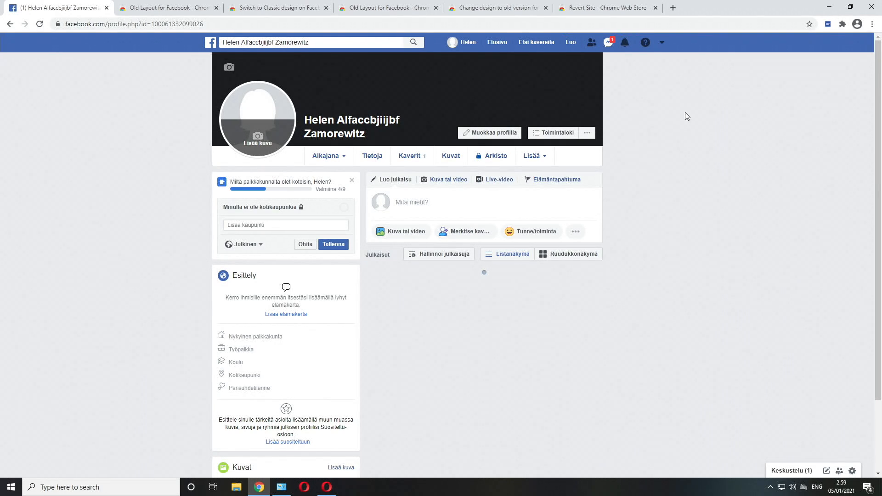
{"action": "left_click", "coordinate": [791, 470]}
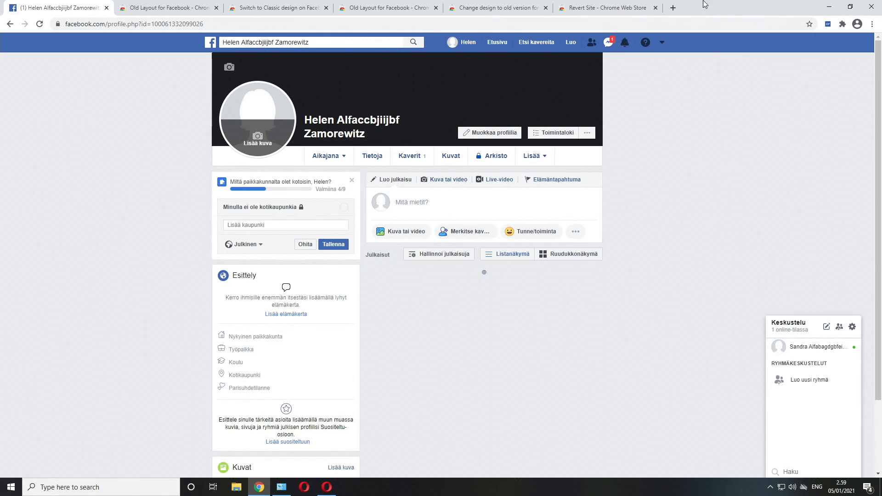
{"action": "mouse_move", "coordinate": [624, 42]}
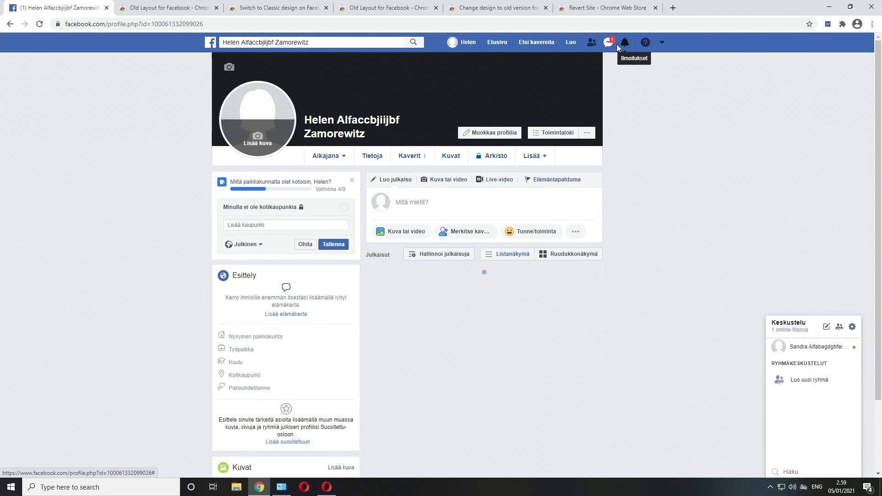
{"action": "mouse_move", "coordinate": [592, 42]}
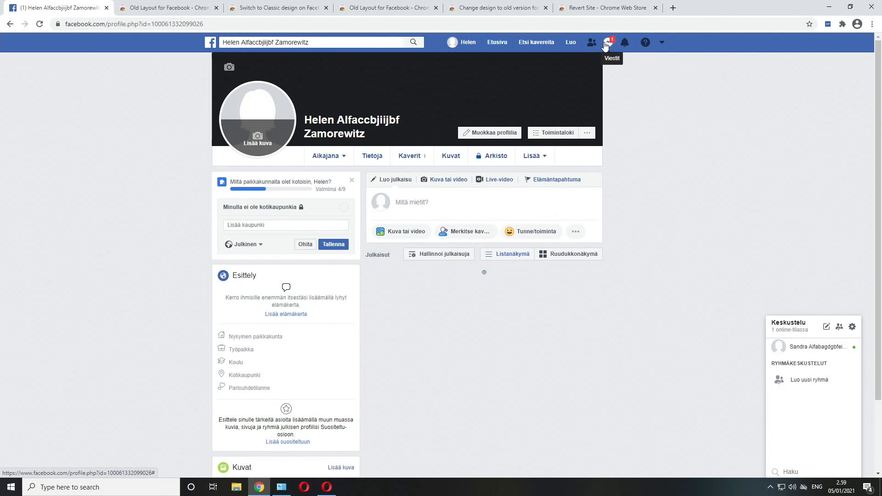
{"action": "mouse_move", "coordinate": [610, 54]}
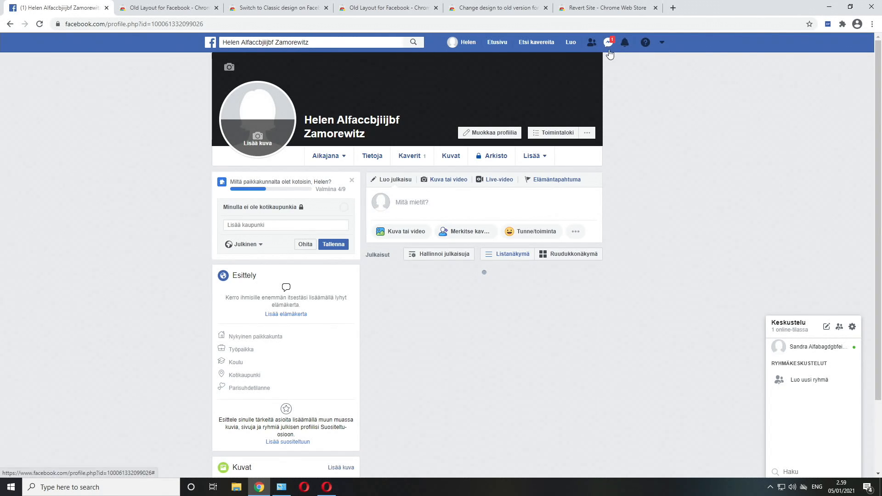
{"action": "mouse_move", "coordinate": [607, 61]}
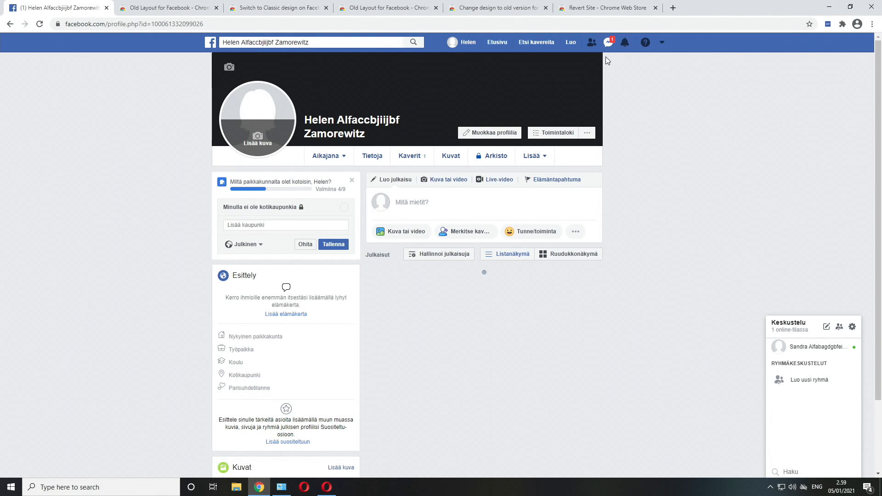
{"action": "mouse_move", "coordinate": [601, 75]}
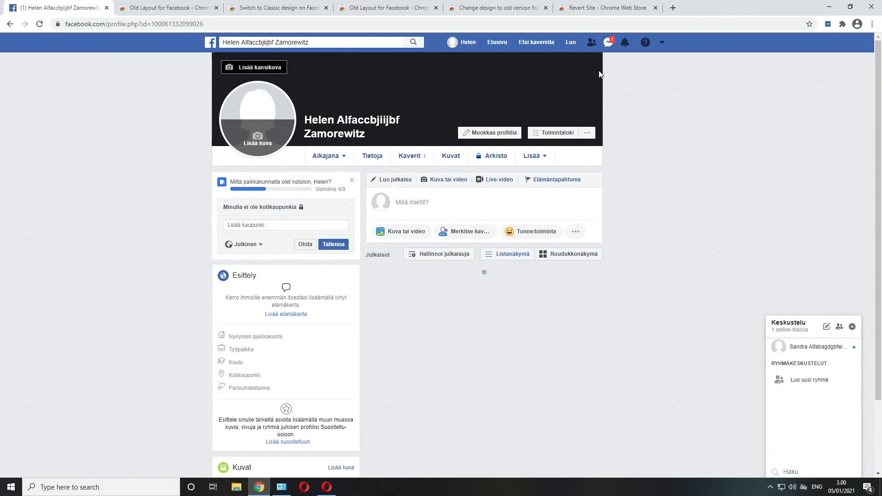
{"action": "mouse_move", "coordinate": [590, 66]}
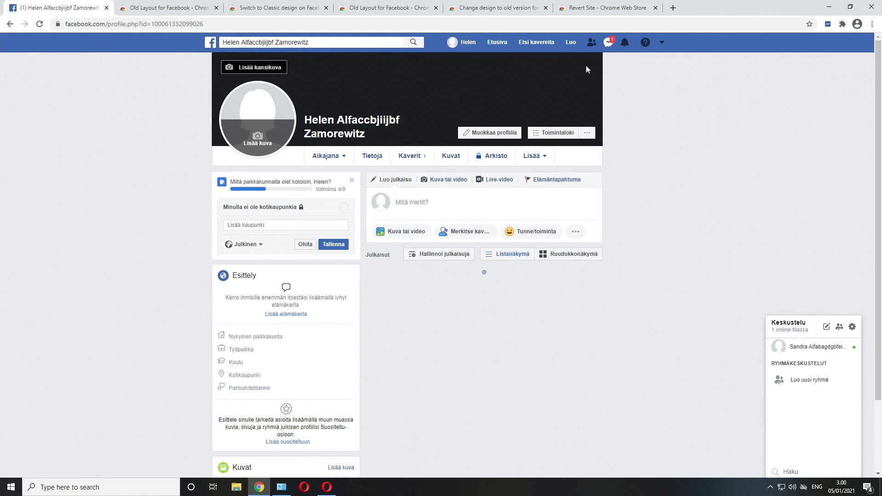
{"action": "mouse_move", "coordinate": [578, 61]}
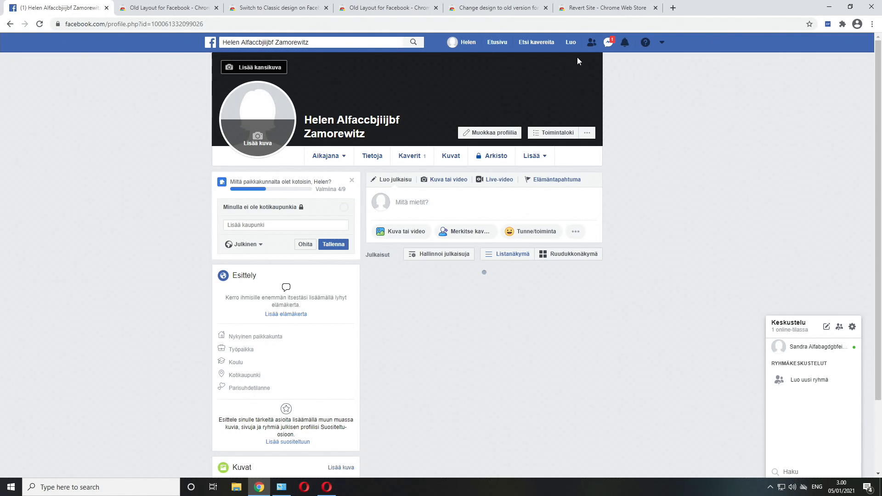
- Open the unread conversation with Sandra from the Messenger message list
{"action": "left_click", "coordinate": [609, 42]}
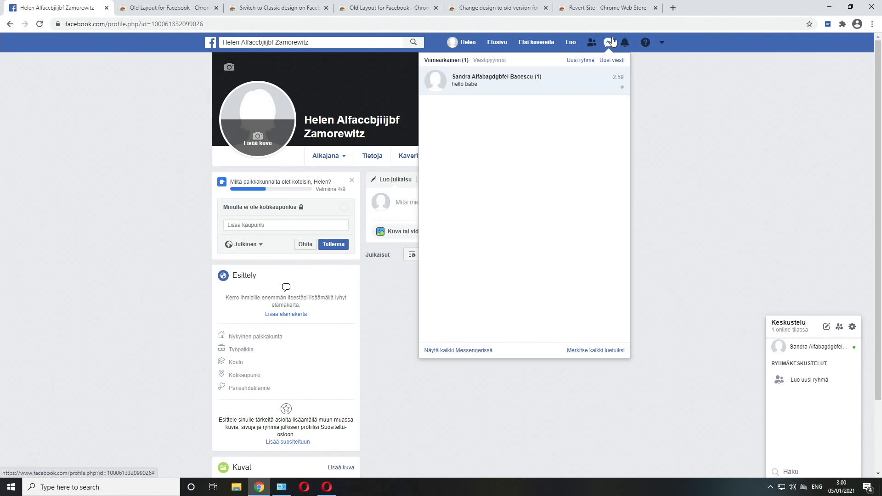
{"action": "mouse_move", "coordinate": [479, 90]}
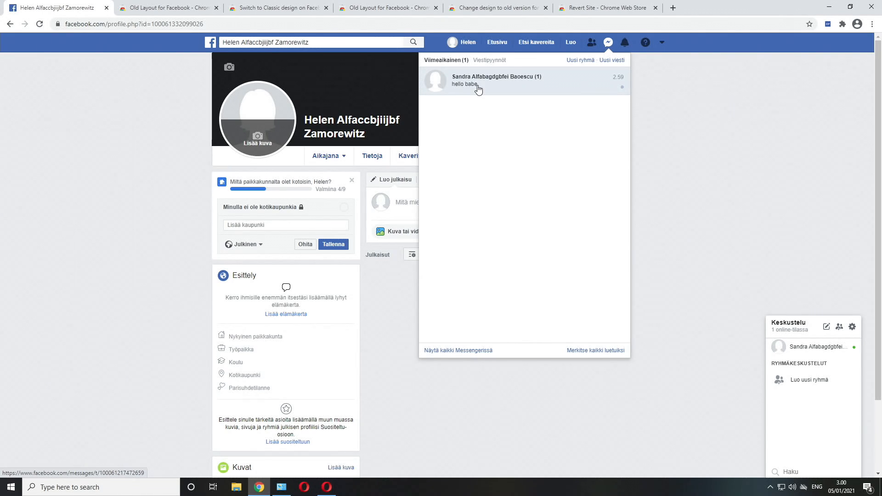
{"action": "mouse_move", "coordinate": [521, 72]}
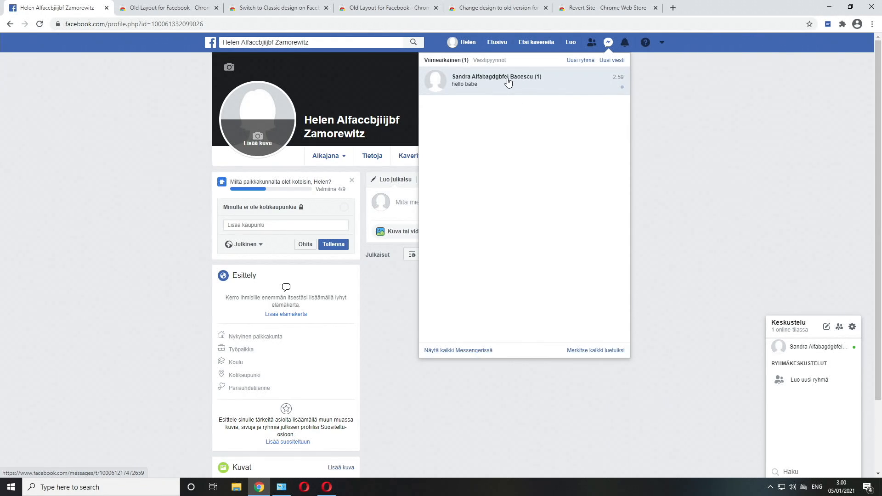
{"action": "left_click", "coordinate": [494, 80]}
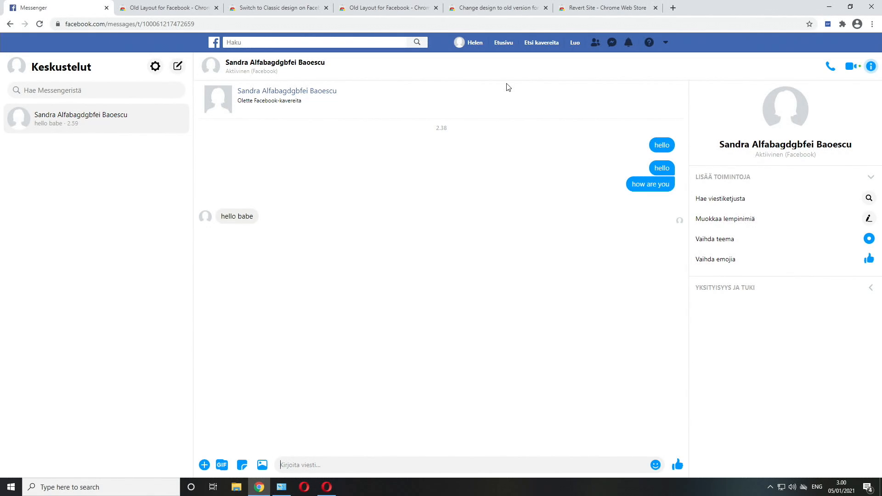
{"action": "mouse_move", "coordinate": [458, 236]}
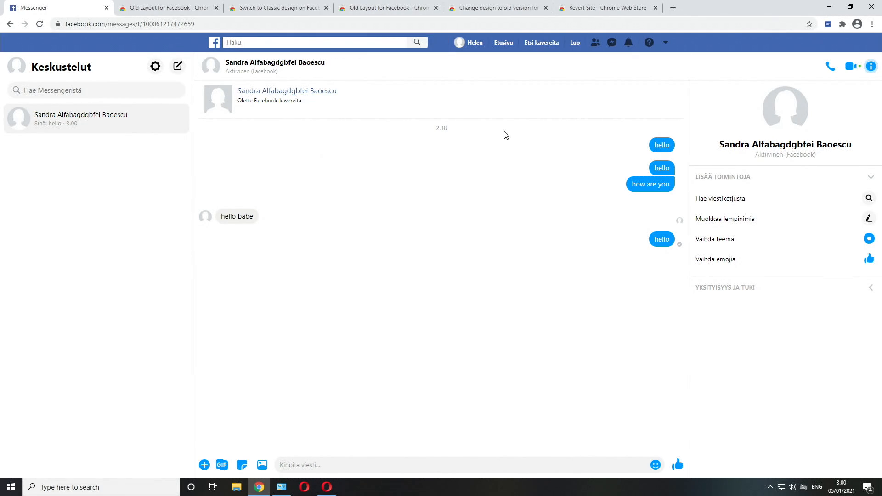
{"action": "mouse_move", "coordinate": [474, 42]}
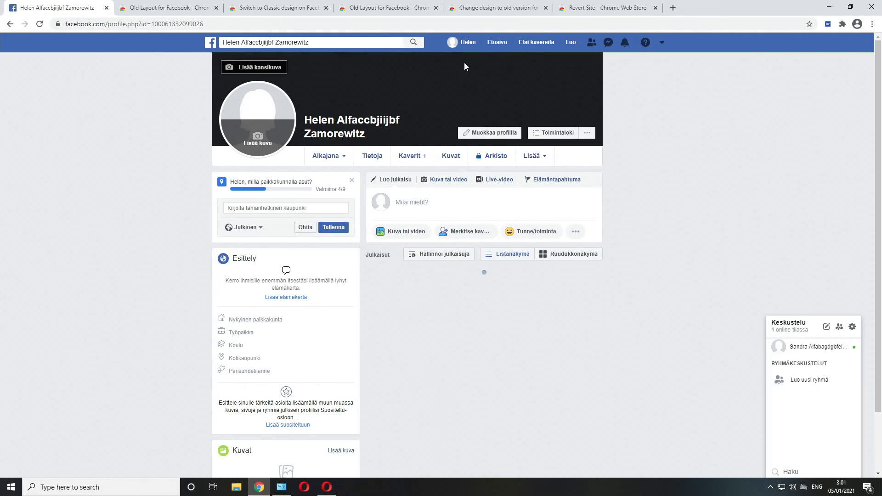
{"action": "mouse_move", "coordinate": [464, 70]}
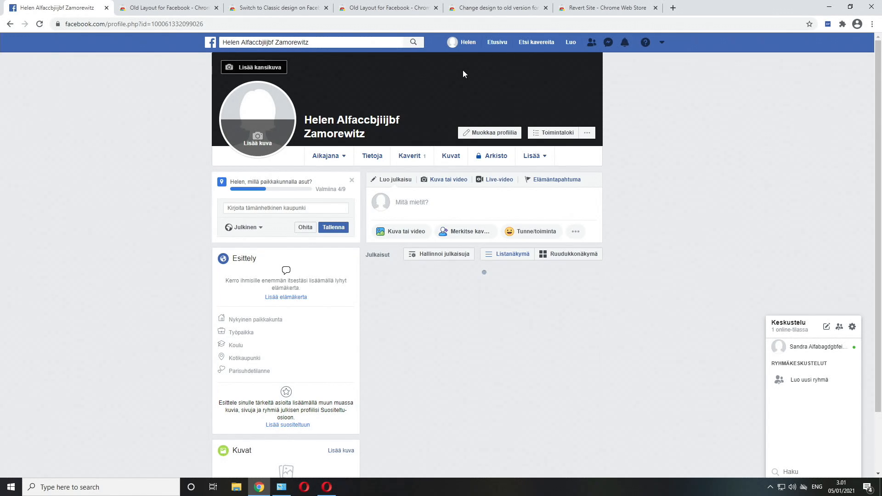
{"action": "mouse_move", "coordinate": [488, 60]}
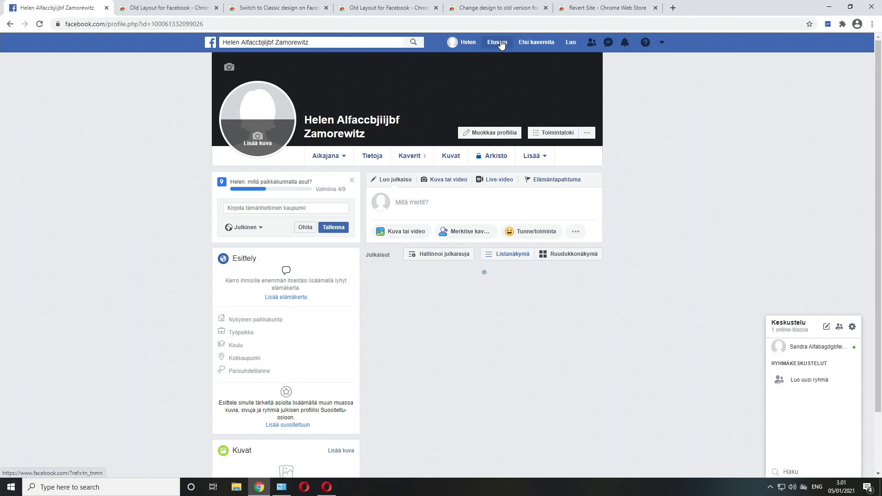
- Open the home feed in a new tab and send 'hello sandra' from its chat window
{"action": "left_click", "coordinate": [497, 42]}
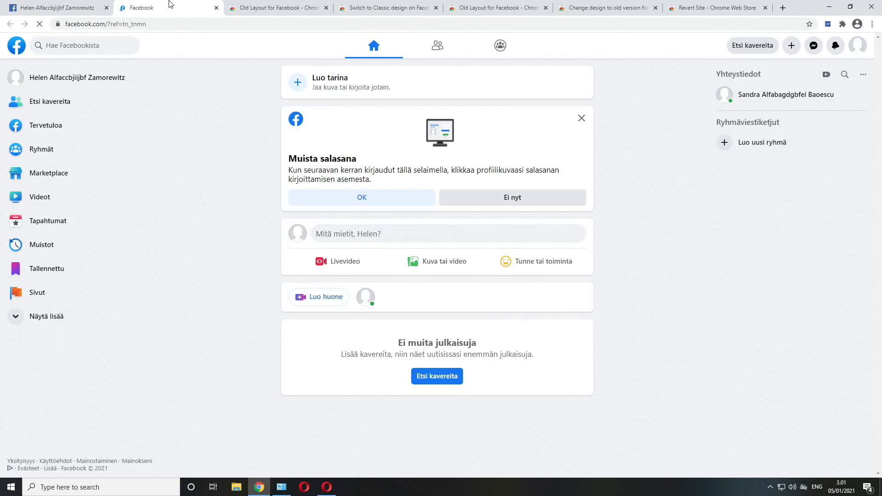
{"action": "mouse_move", "coordinate": [129, 101]}
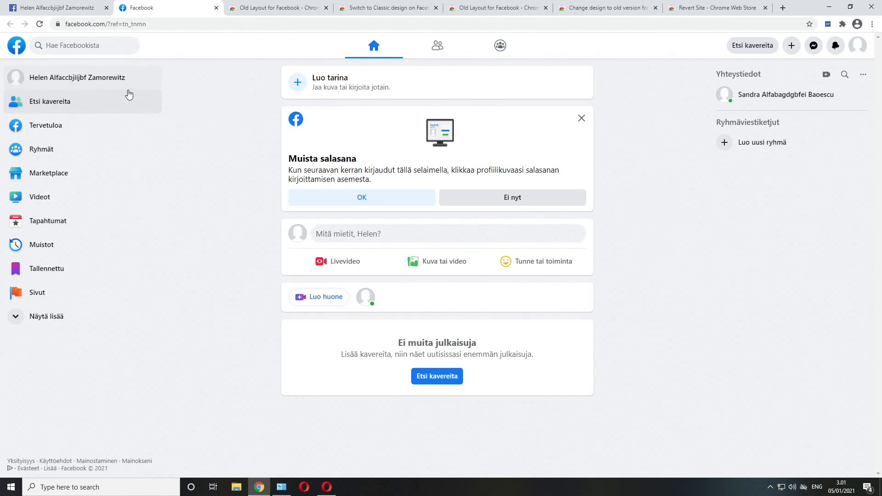
{"action": "mouse_move", "coordinate": [812, 46]}
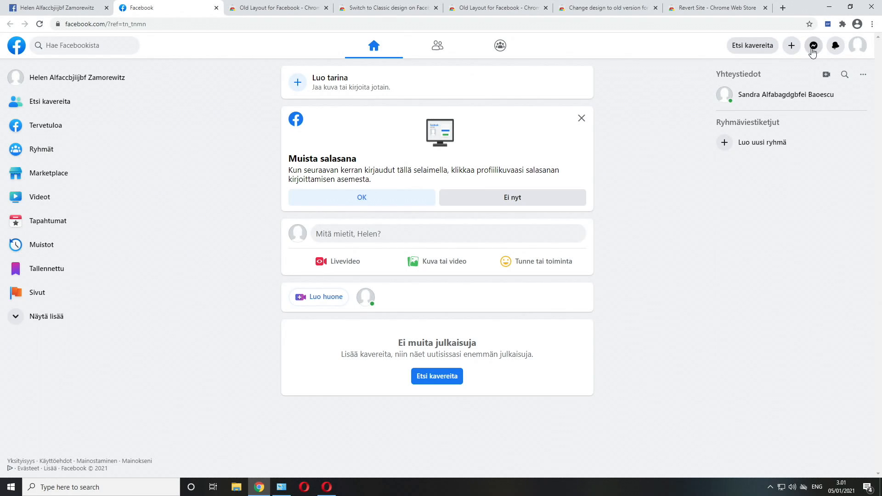
{"action": "left_click", "coordinate": [812, 45]}
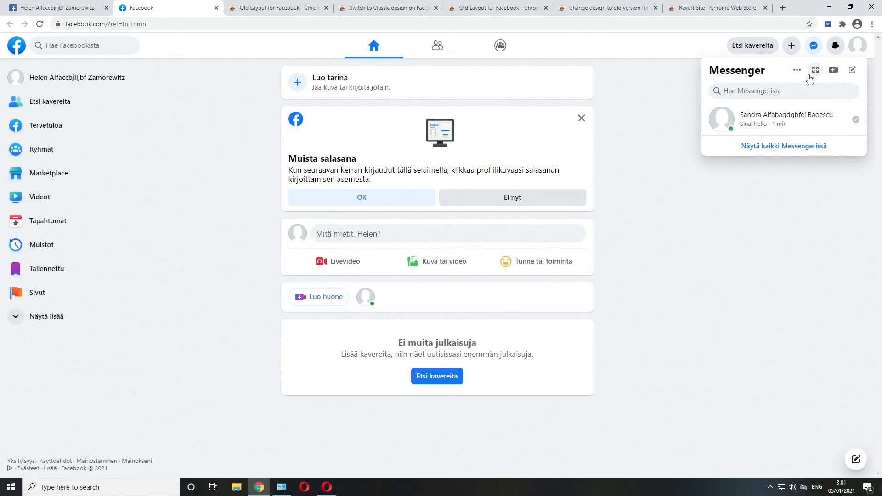
{"action": "left_click", "coordinate": [782, 118]}
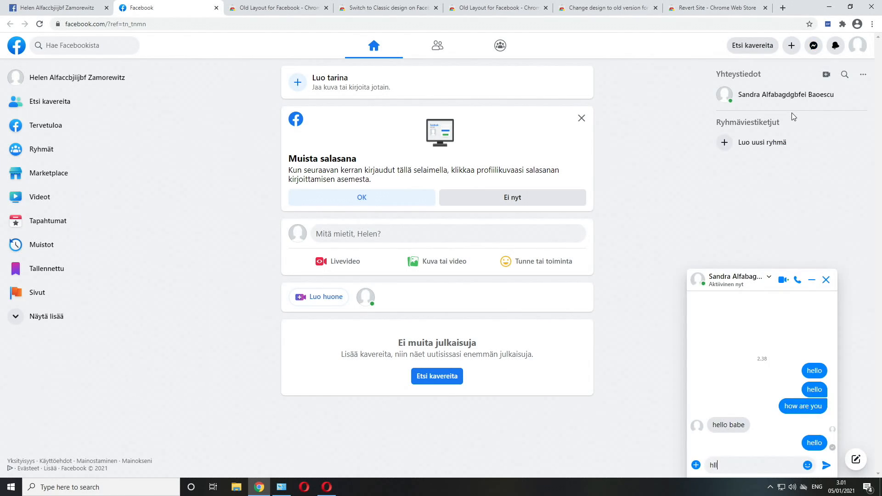
{"action": "type", "text": "hello sandr"}
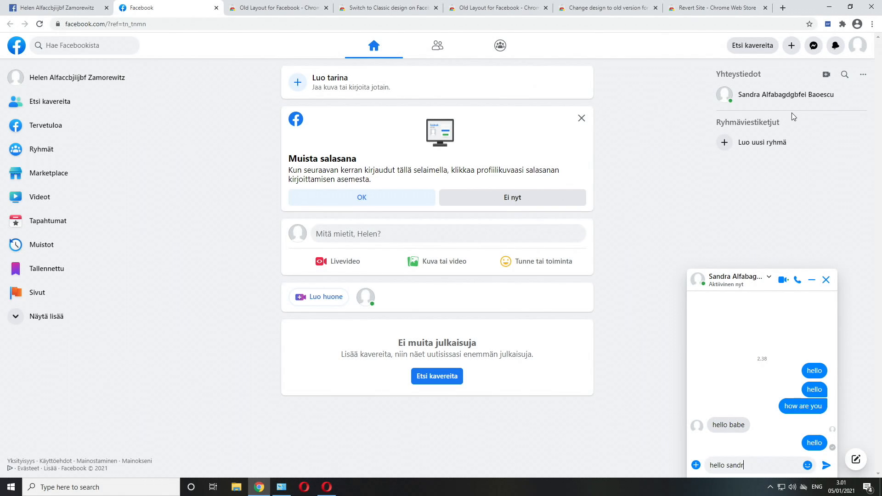
{"action": "left_click", "coordinate": [826, 466]}
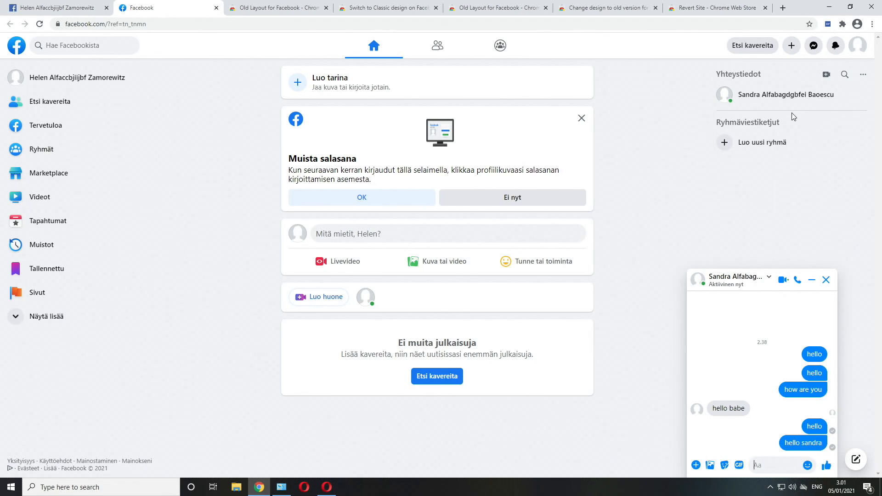
{"action": "mouse_move", "coordinate": [197, 121]}
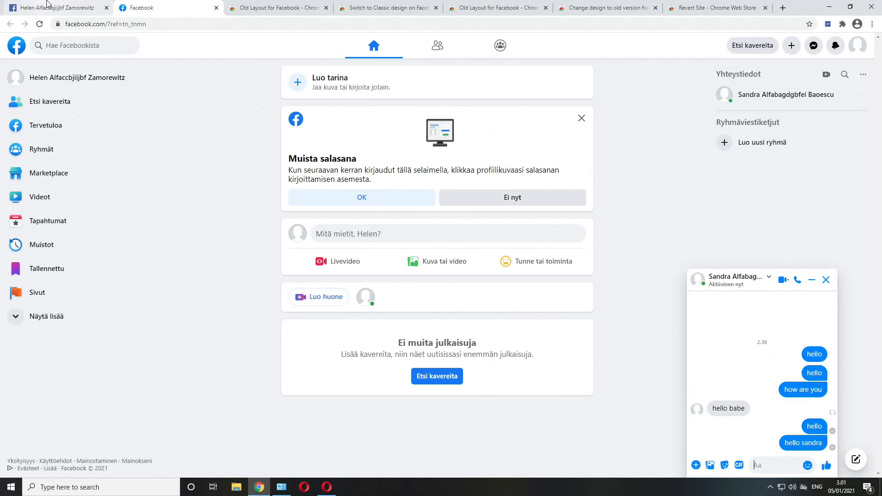
- Switch back to the first tab with Helen's classic-layout profile
{"action": "left_click", "coordinate": [78, 77]}
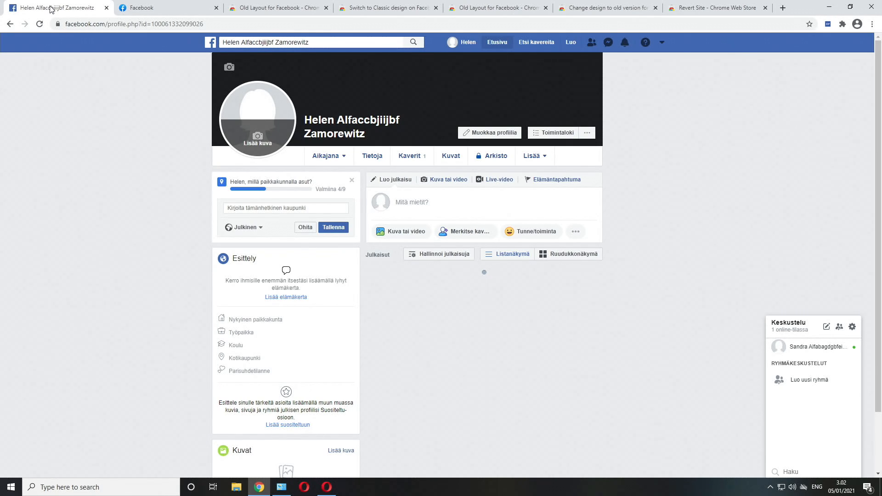
{"action": "mouse_move", "coordinate": [296, 78]}
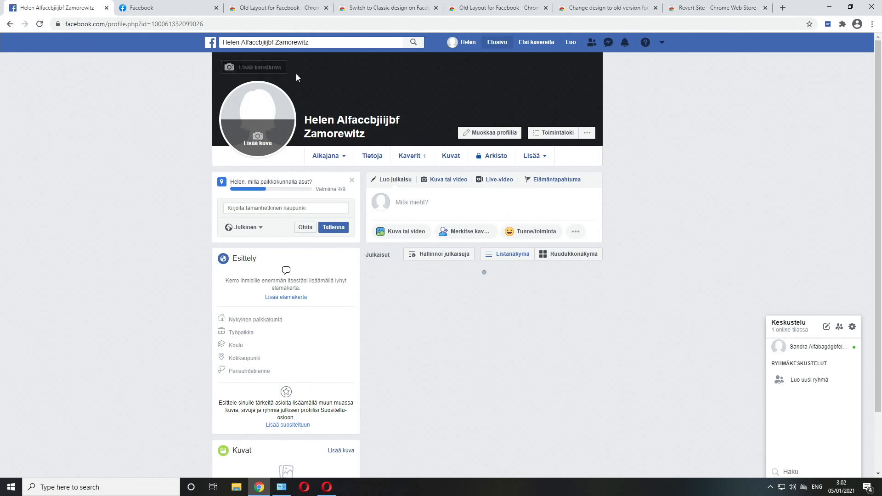
{"action": "mouse_move", "coordinate": [334, 487]}
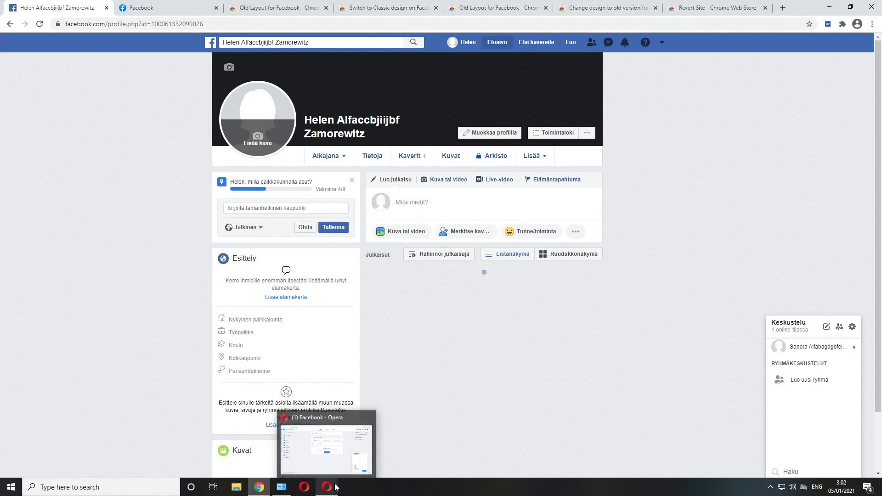
{"action": "mouse_move", "coordinate": [144, 299]}
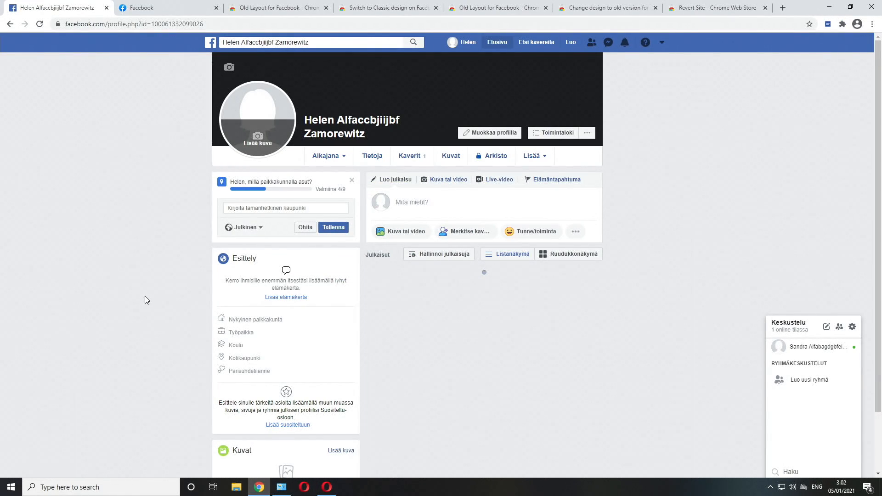